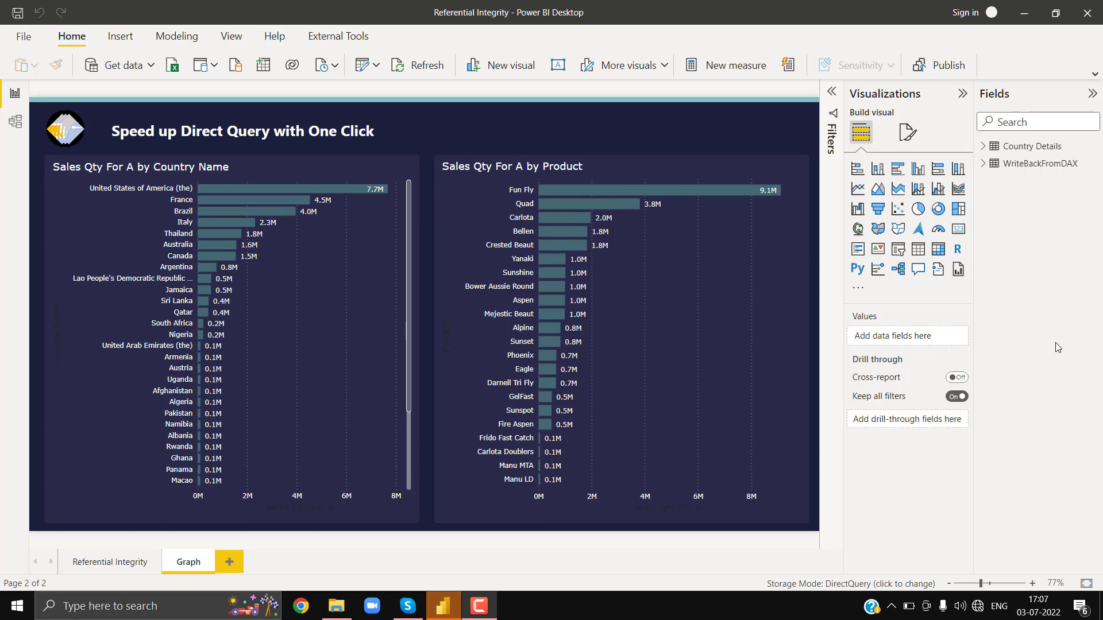
{"action": "mouse_move", "coordinate": [15, 125]}
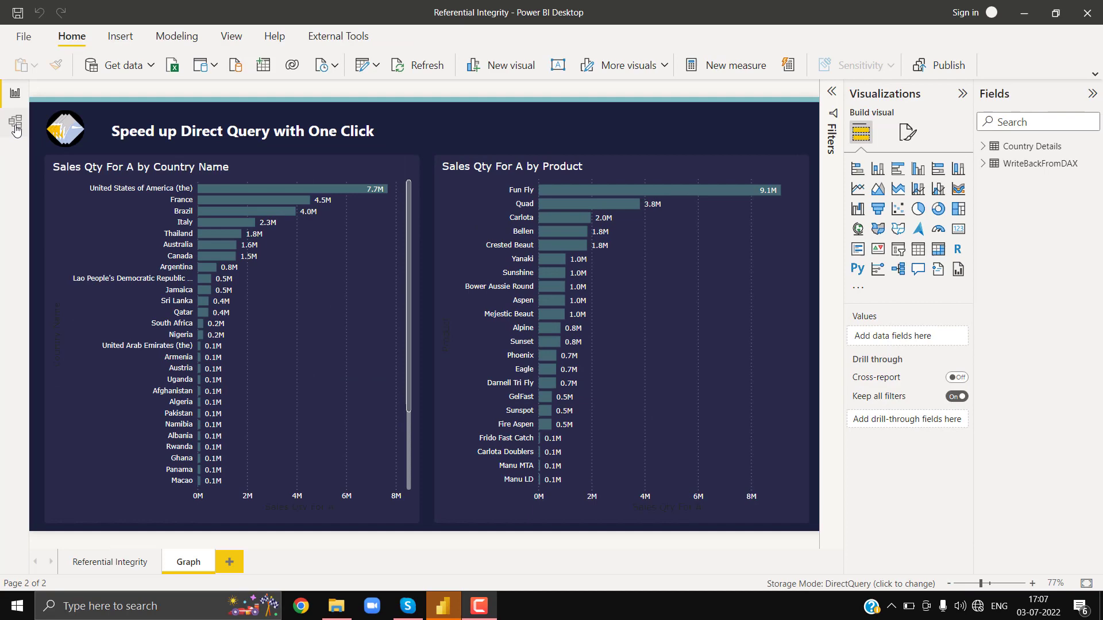
Show the Performance analyzer pane on the report page from the View ribbon
{"action": "left_click", "coordinate": [15, 122]}
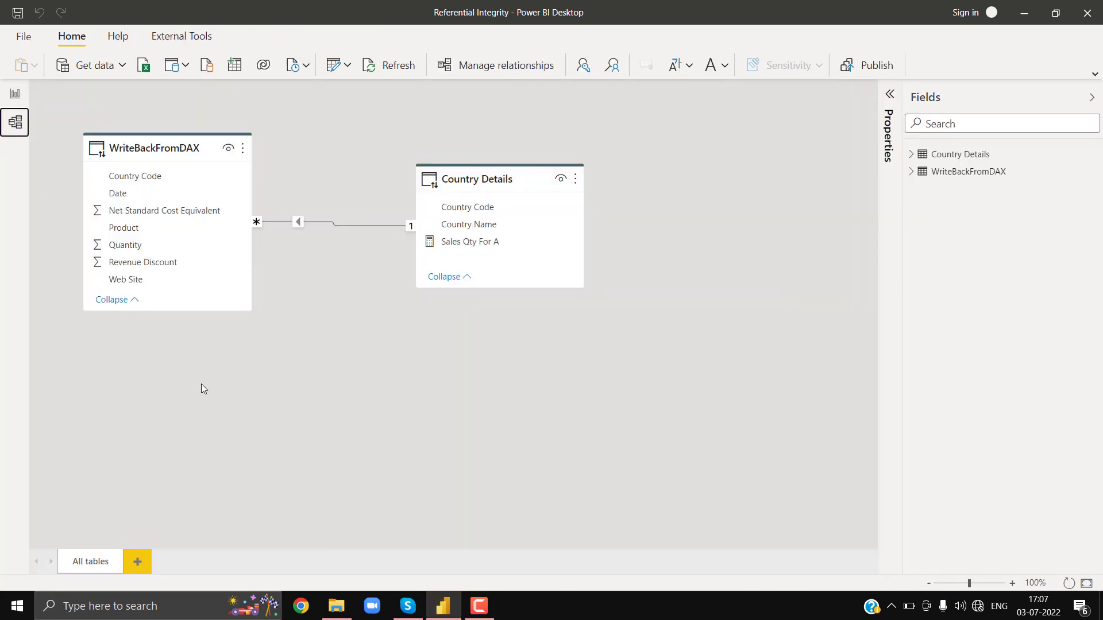
{"action": "left_click", "coordinate": [187, 561]}
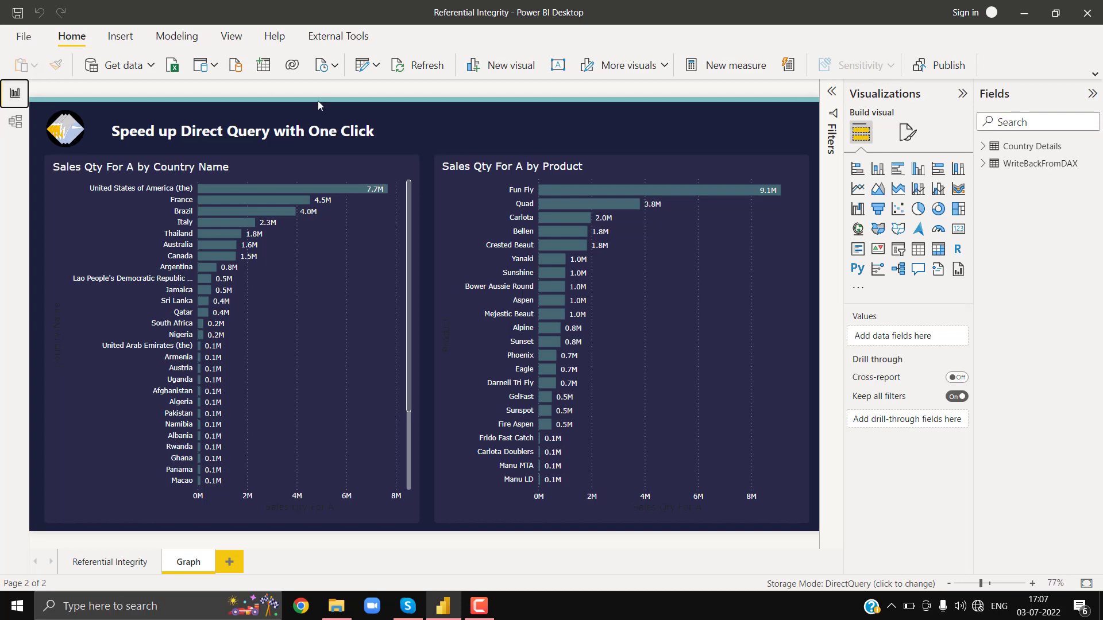
{"action": "left_click", "coordinate": [229, 36]}
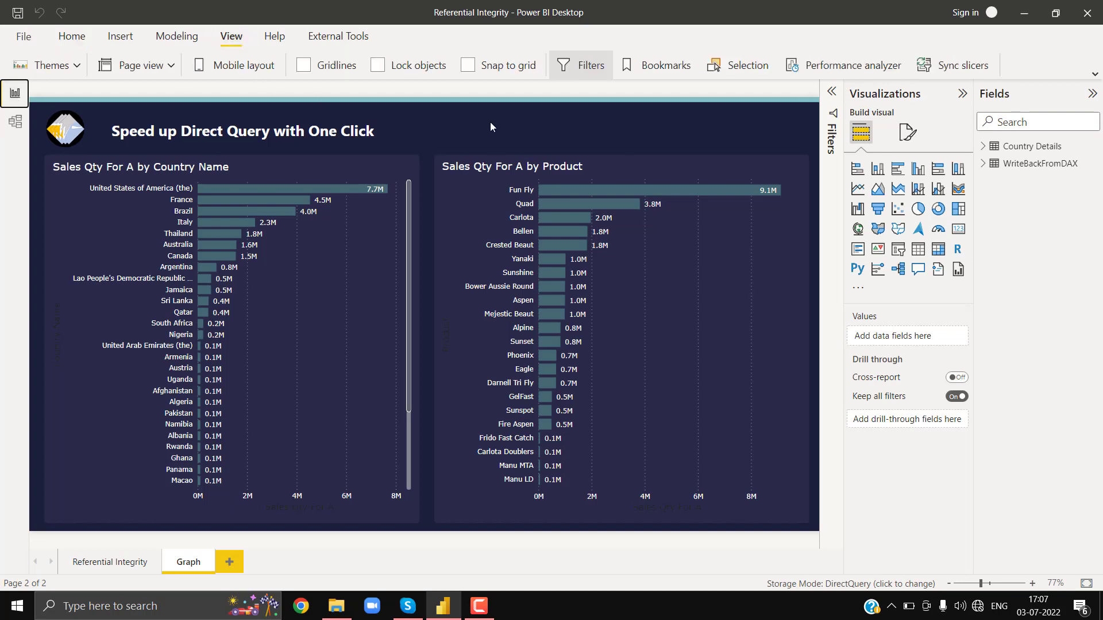
{"action": "left_click", "coordinate": [71, 36]}
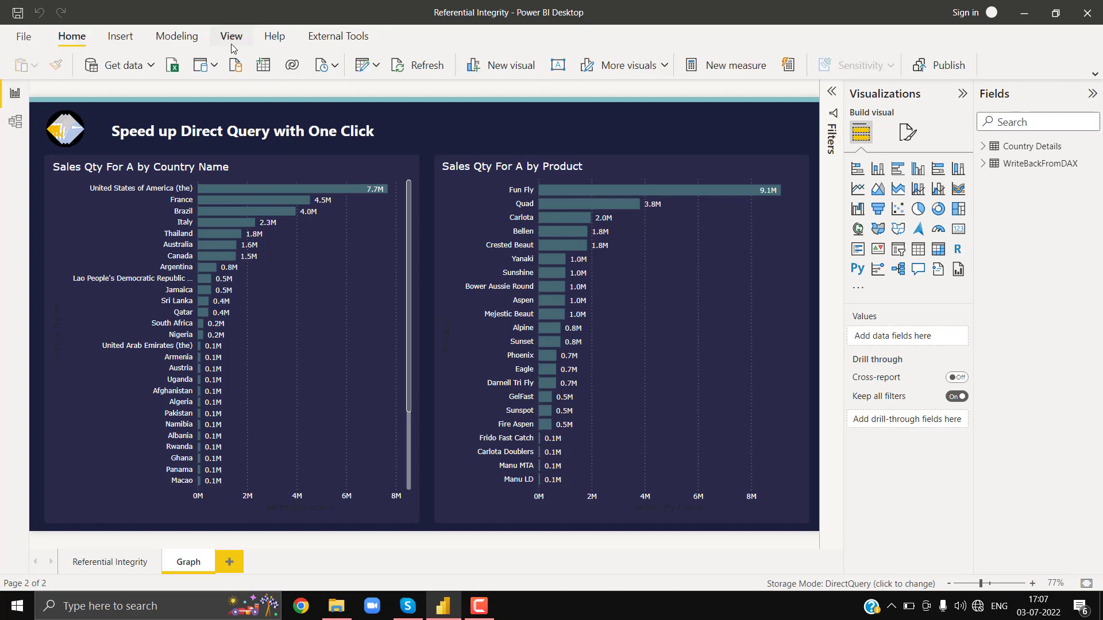
{"action": "left_click", "coordinate": [231, 35]}
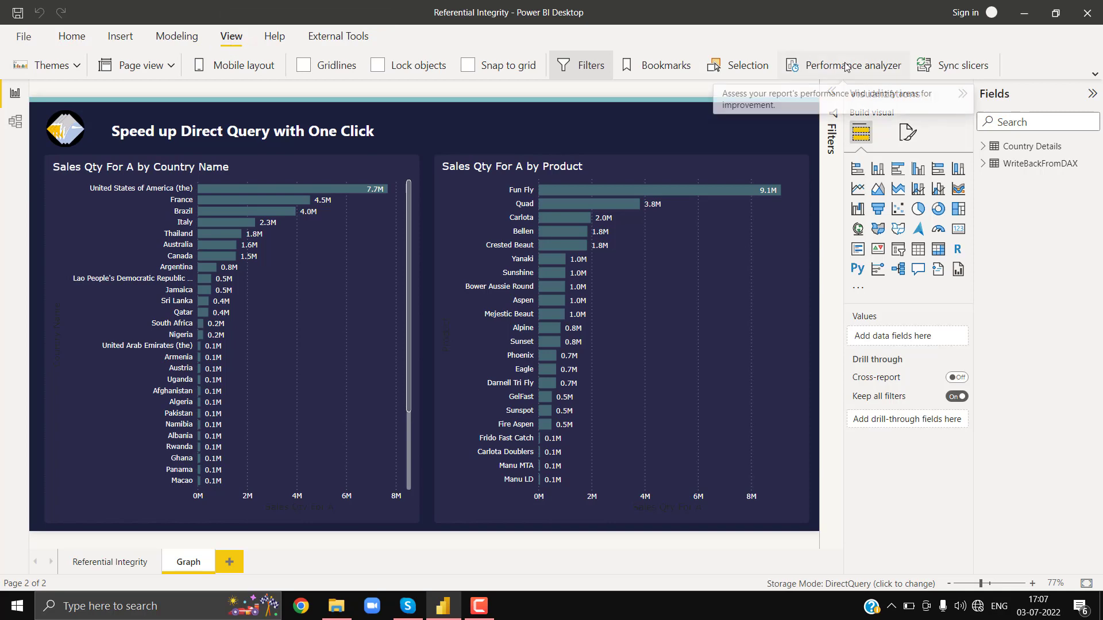
{"action": "left_click", "coordinate": [843, 64]}
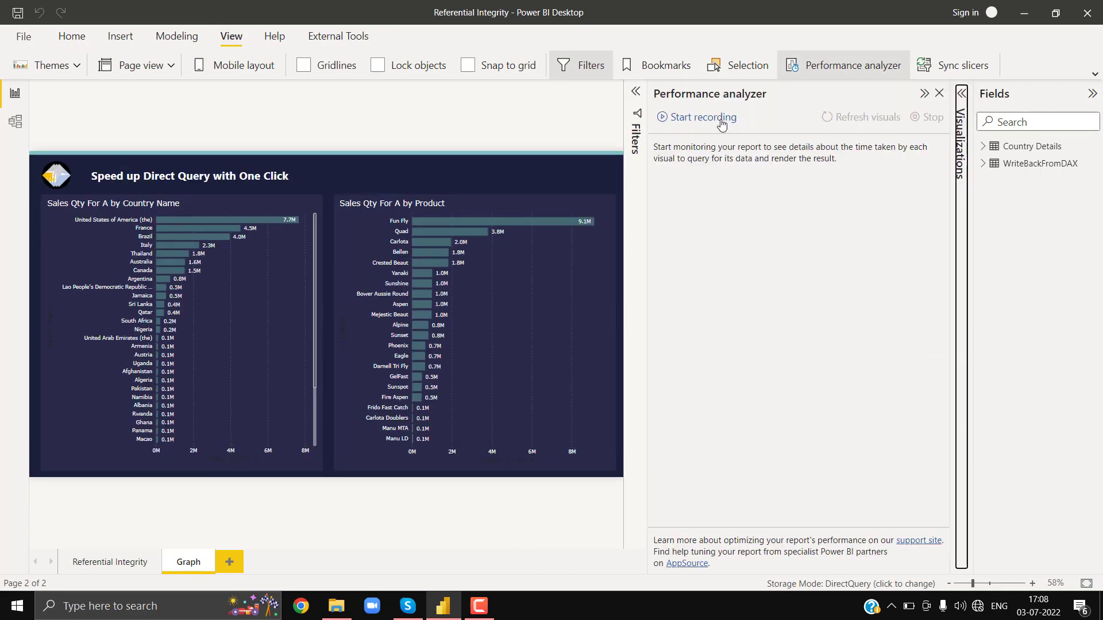
Start recording, clear entries and refresh visuals, timing both sales charts at about 22 seconds
{"action": "left_click", "coordinate": [696, 117]}
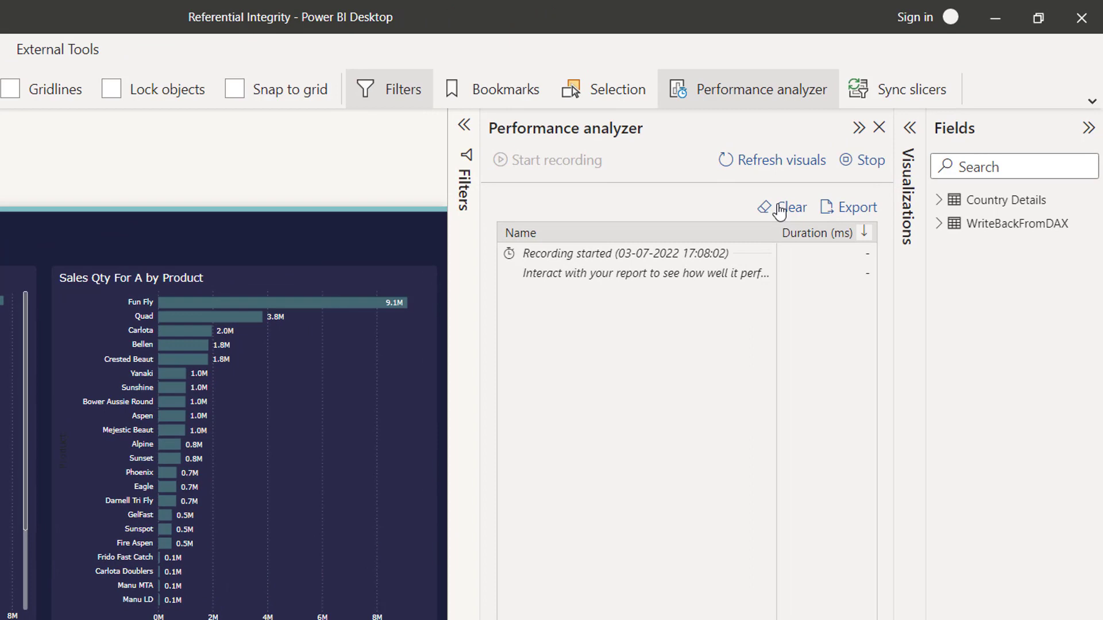
{"action": "left_click", "coordinate": [781, 207]}
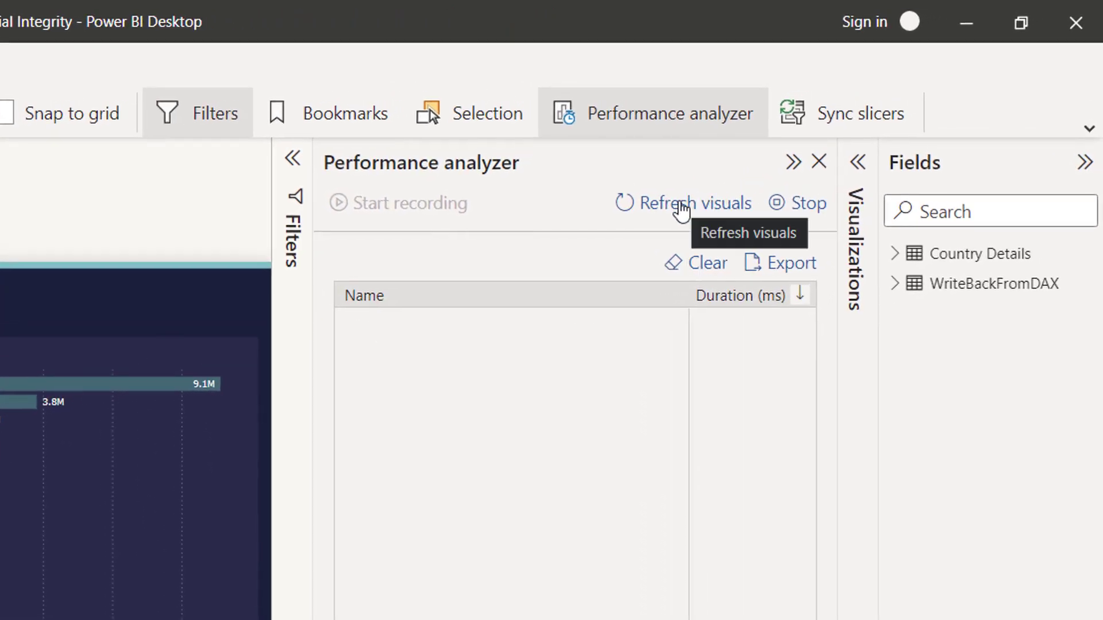
{"action": "left_click", "coordinate": [693, 202]}
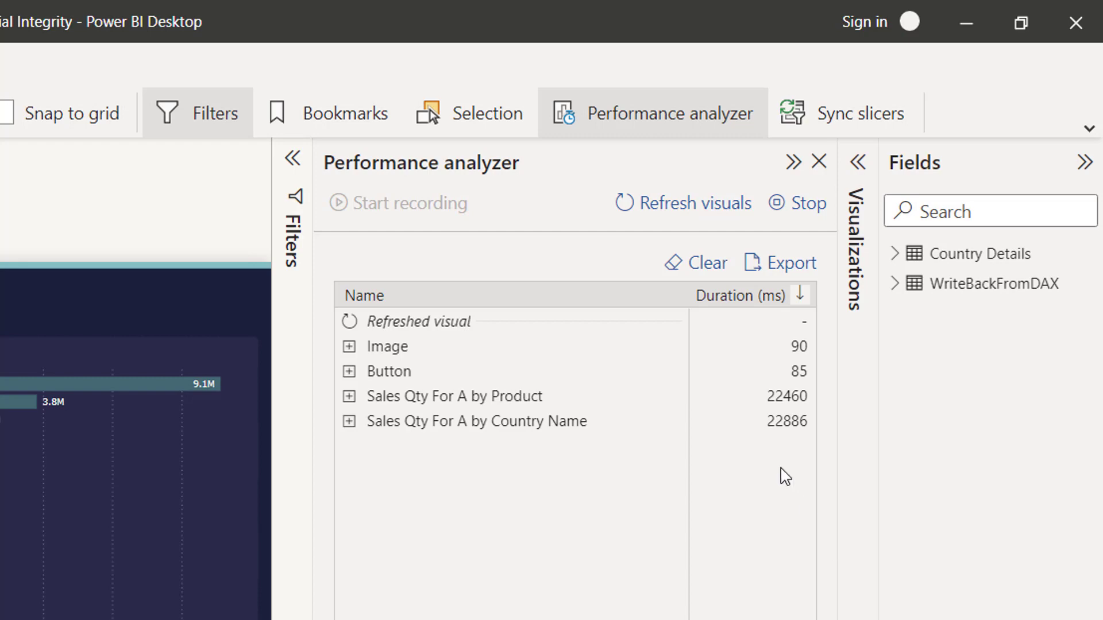
{"action": "mouse_move", "coordinate": [711, 408]}
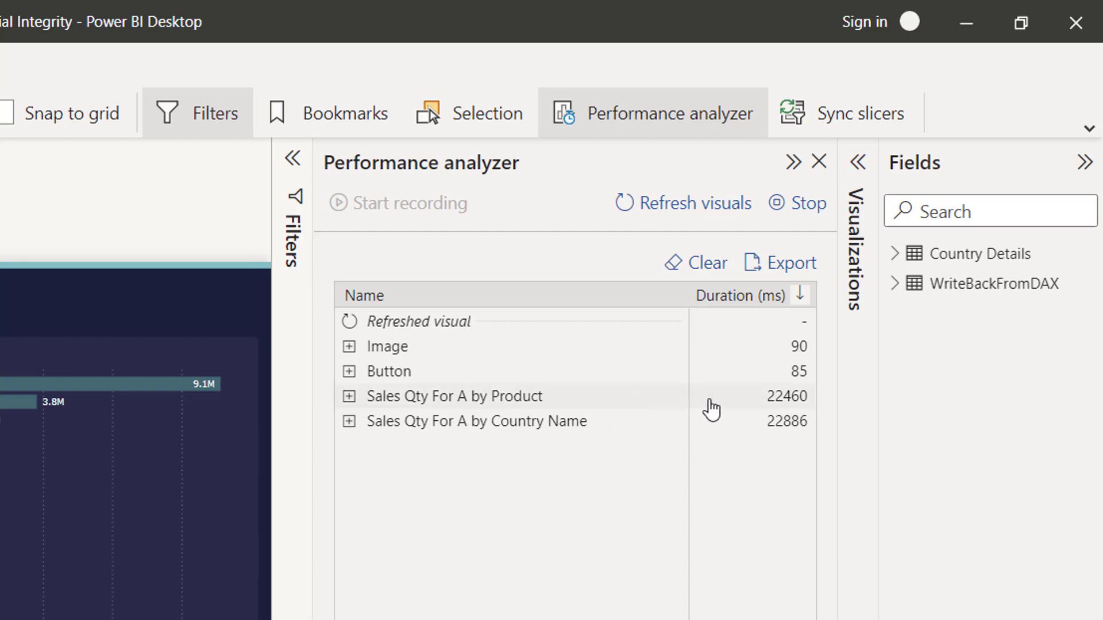
{"action": "mouse_move", "coordinate": [743, 408]}
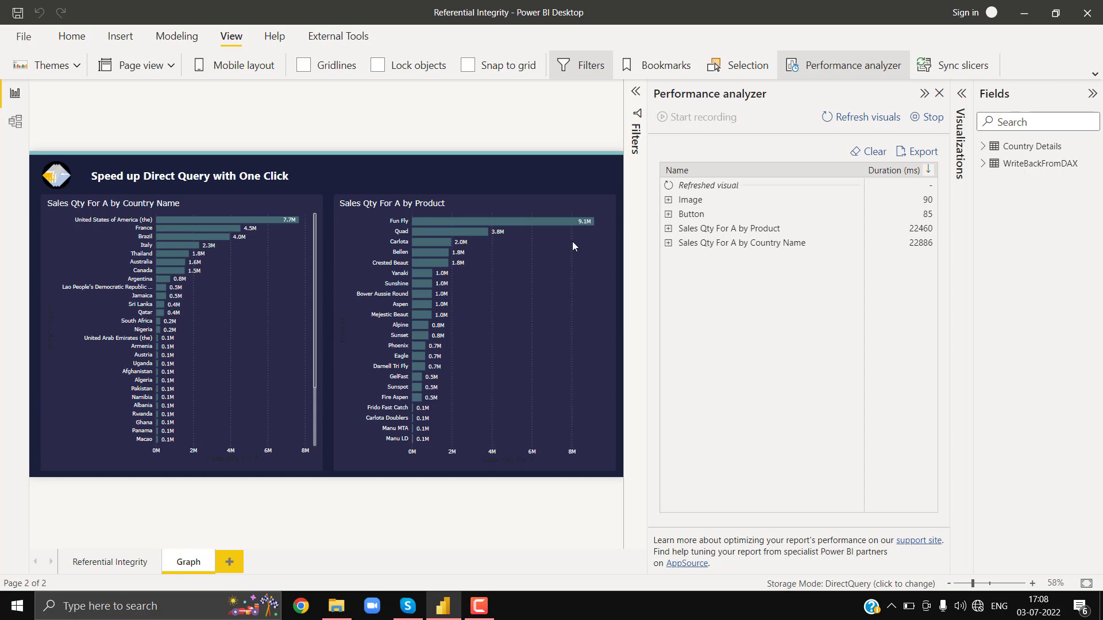
Enable Assume referential integrity on the WriteBackFromDAX–Country Details relationship and return to the report
{"action": "left_click", "coordinate": [15, 120]}
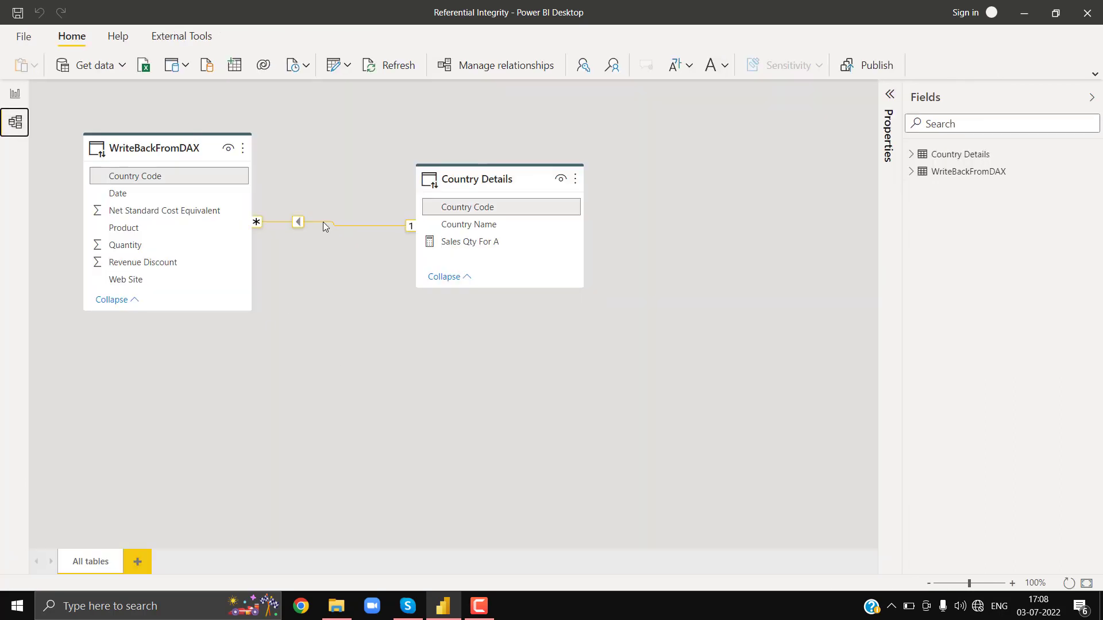
{"action": "double_click", "coordinate": [297, 222]}
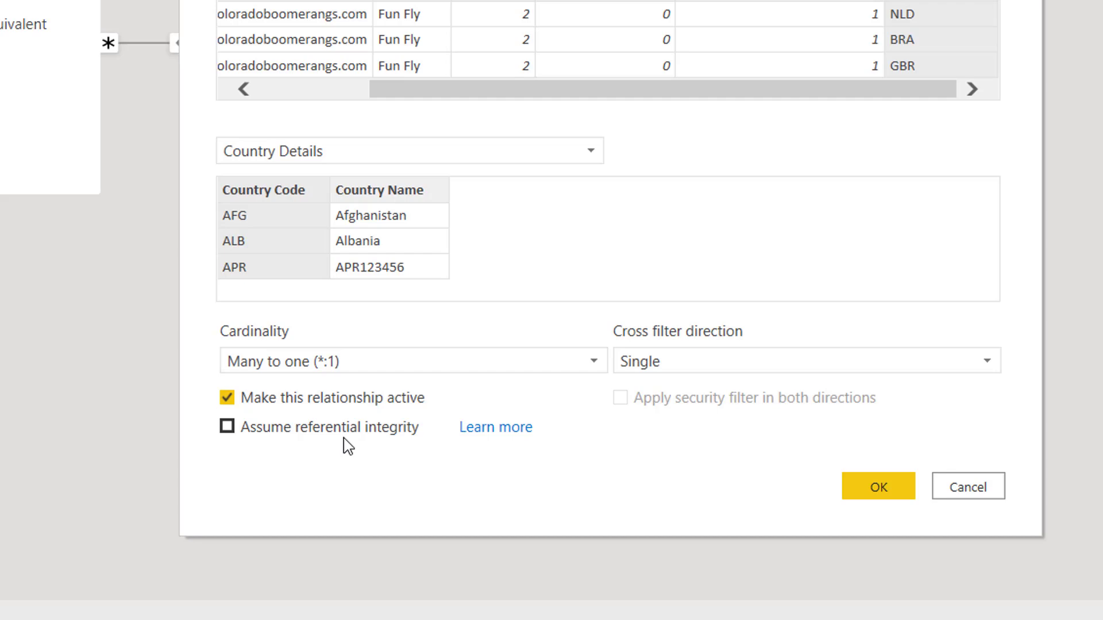
{"action": "left_click", "coordinate": [226, 427]}
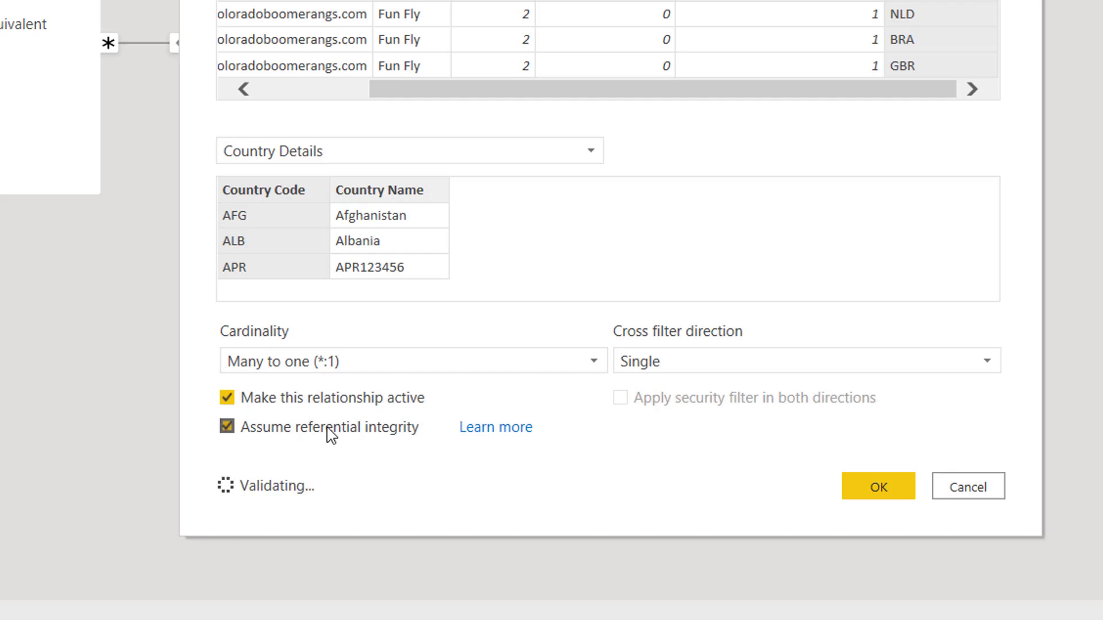
{"action": "left_click", "coordinate": [227, 427]}
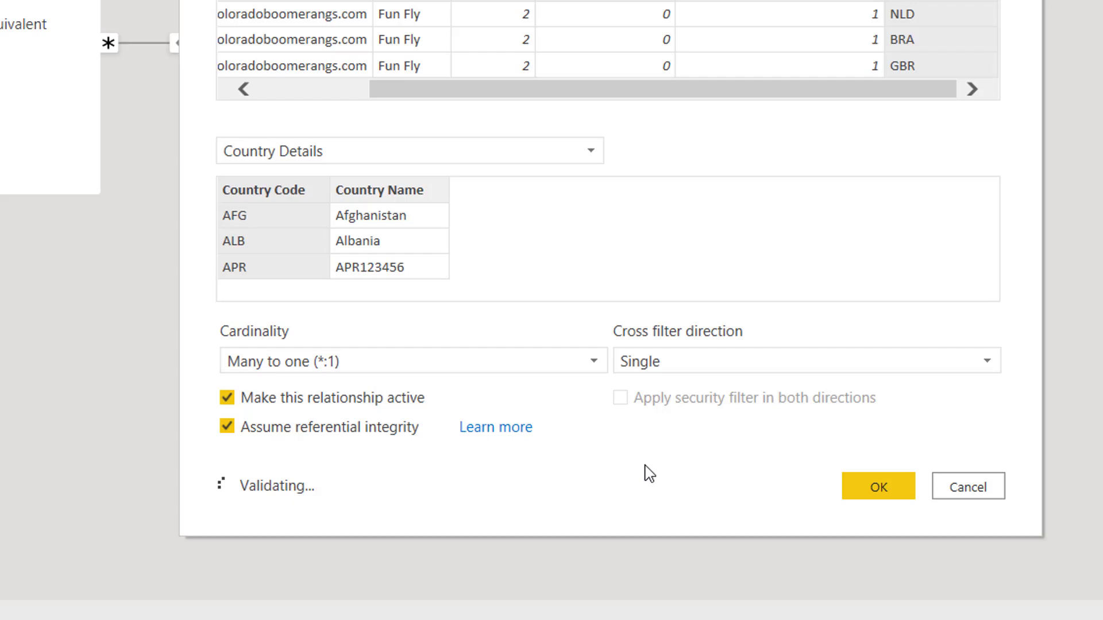
{"action": "mouse_move", "coordinate": [416, 513]}
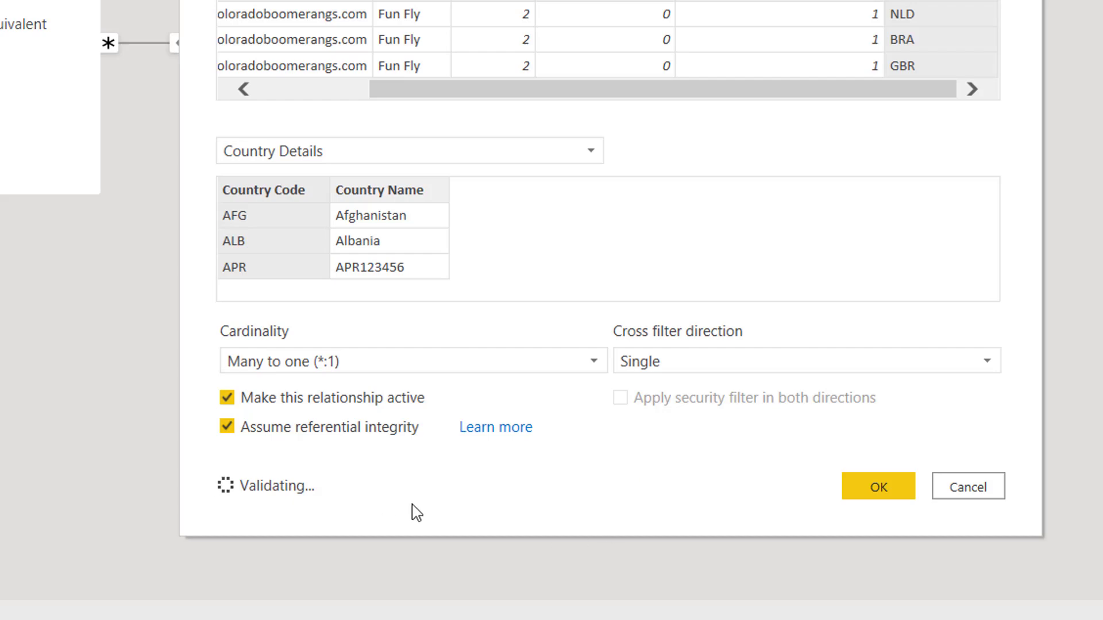
{"action": "left_click", "coordinate": [877, 486]}
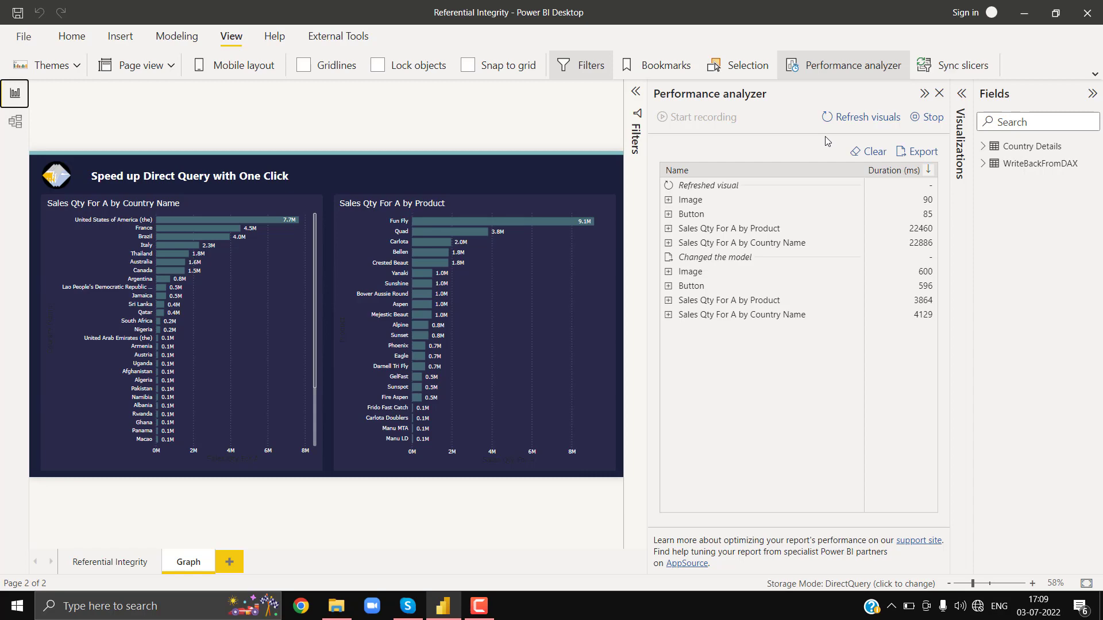
Clear old timings and refresh visuals, showing both sales charts loading in about 3 seconds
{"action": "left_click", "coordinate": [873, 152]}
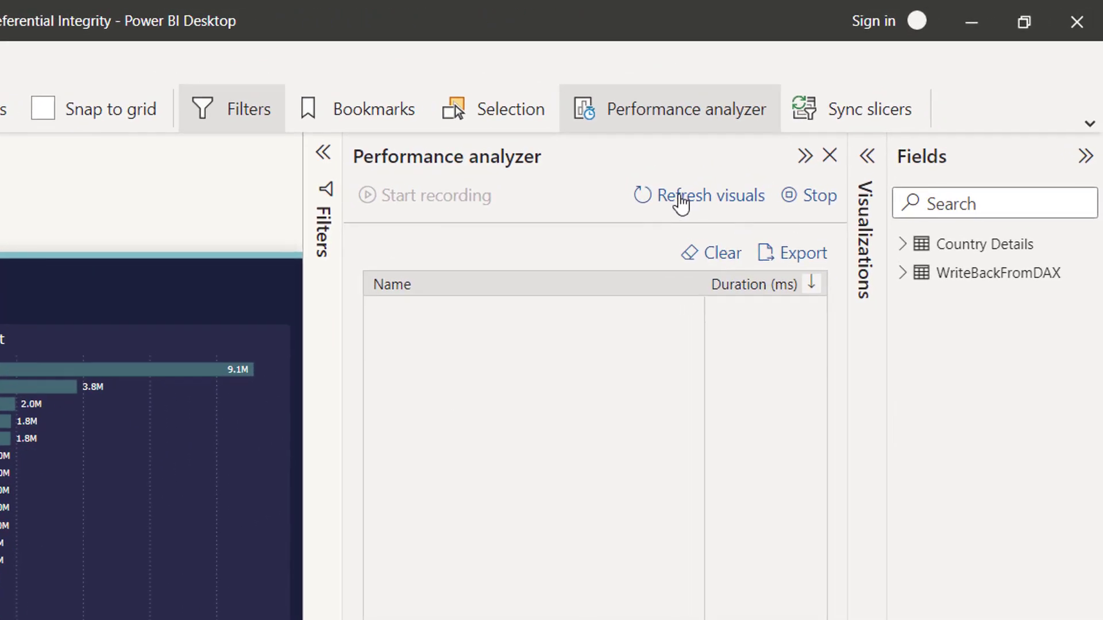
{"action": "mouse_move", "coordinate": [709, 196]}
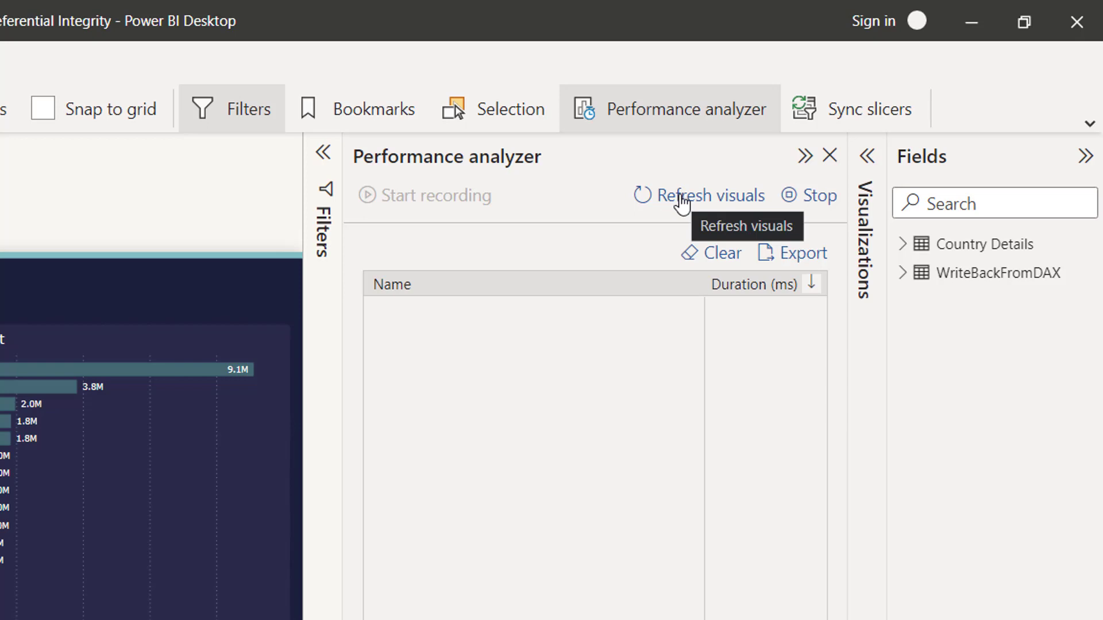
{"action": "left_click", "coordinate": [709, 196]}
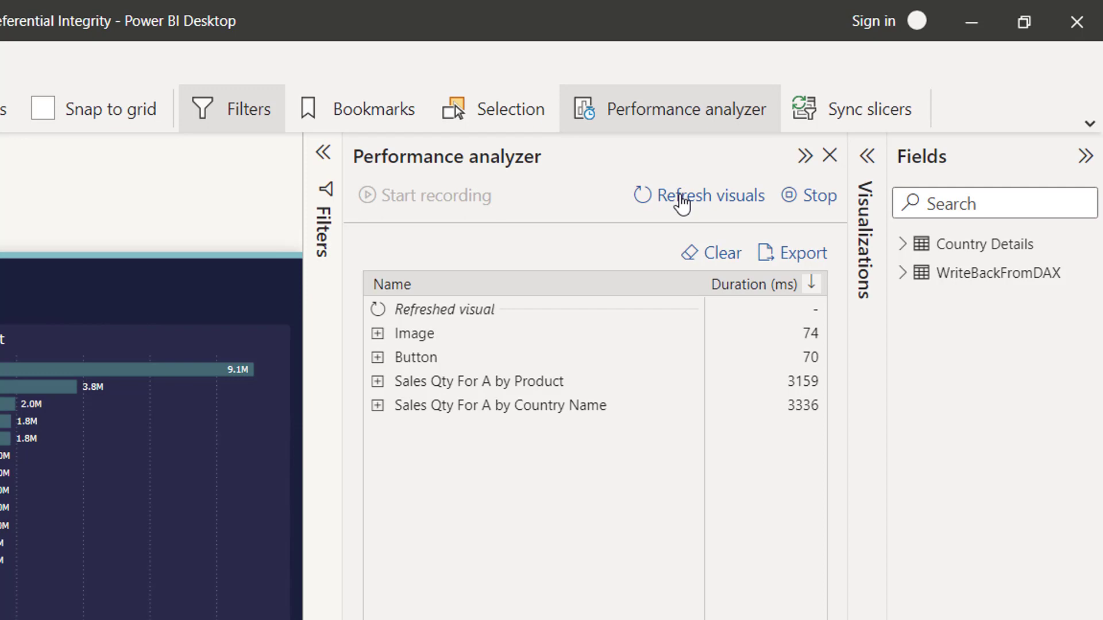
{"action": "mouse_move", "coordinate": [878, 424]}
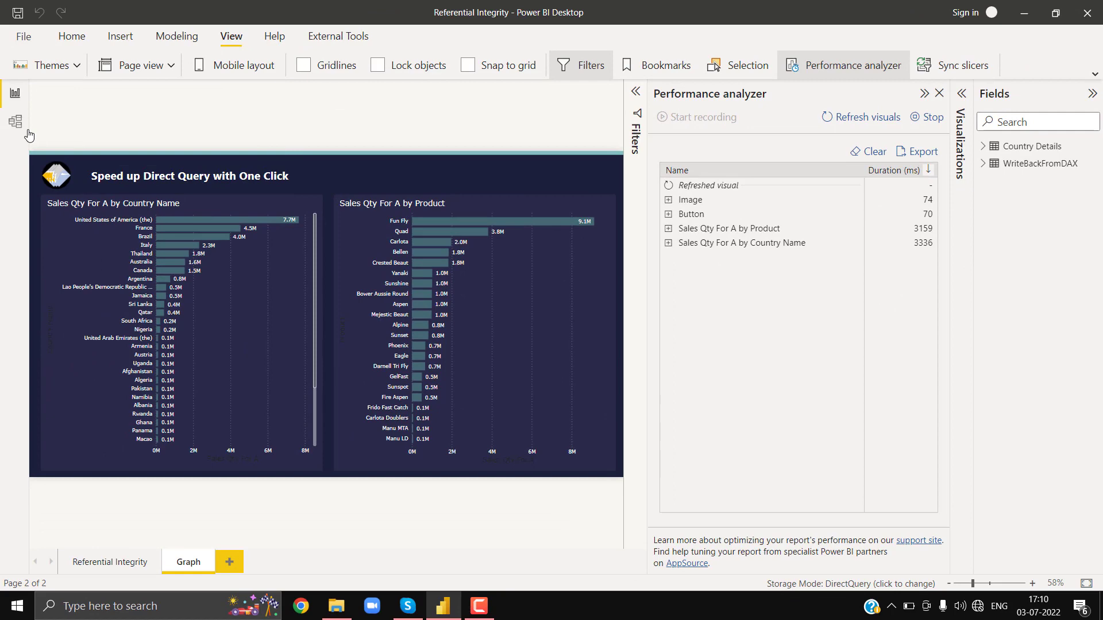
Disable Assume referential integrity on the WriteBackFromDAX–Country Details relationship and return to the Graph page
{"action": "left_click", "coordinate": [15, 122]}
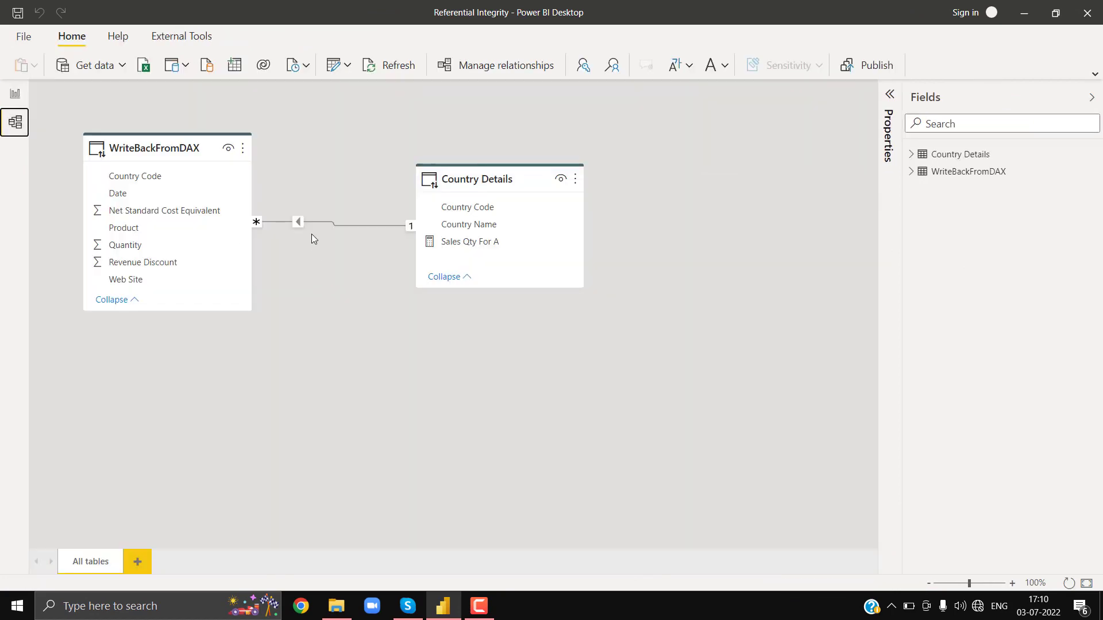
{"action": "left_click", "coordinate": [331, 225]}
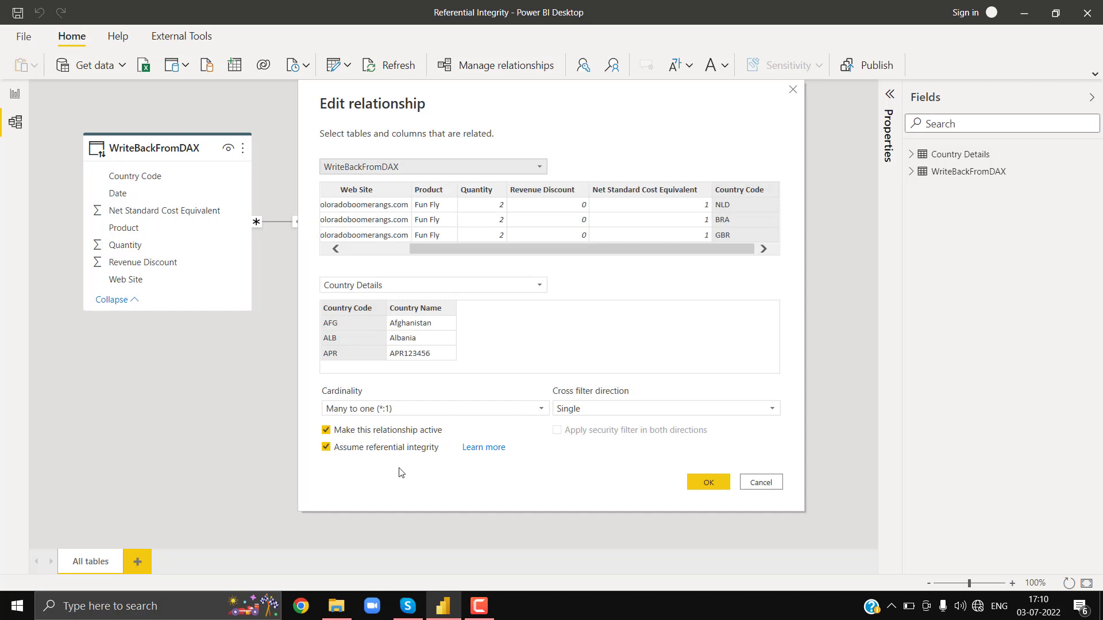
{"action": "left_click", "coordinate": [325, 447]}
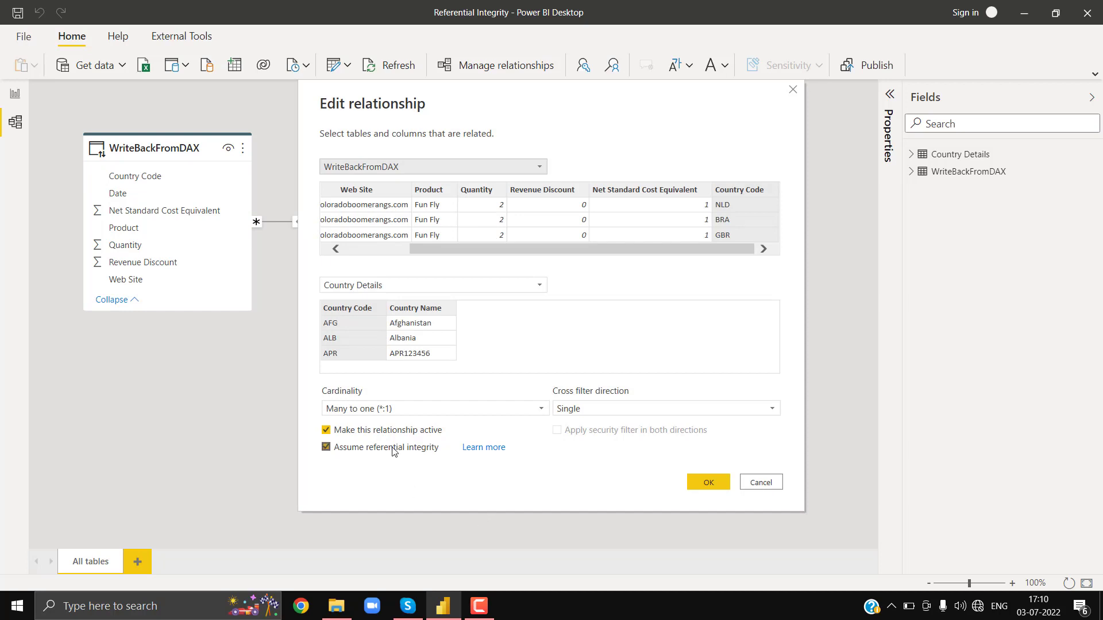
{"action": "left_click", "coordinate": [325, 447]}
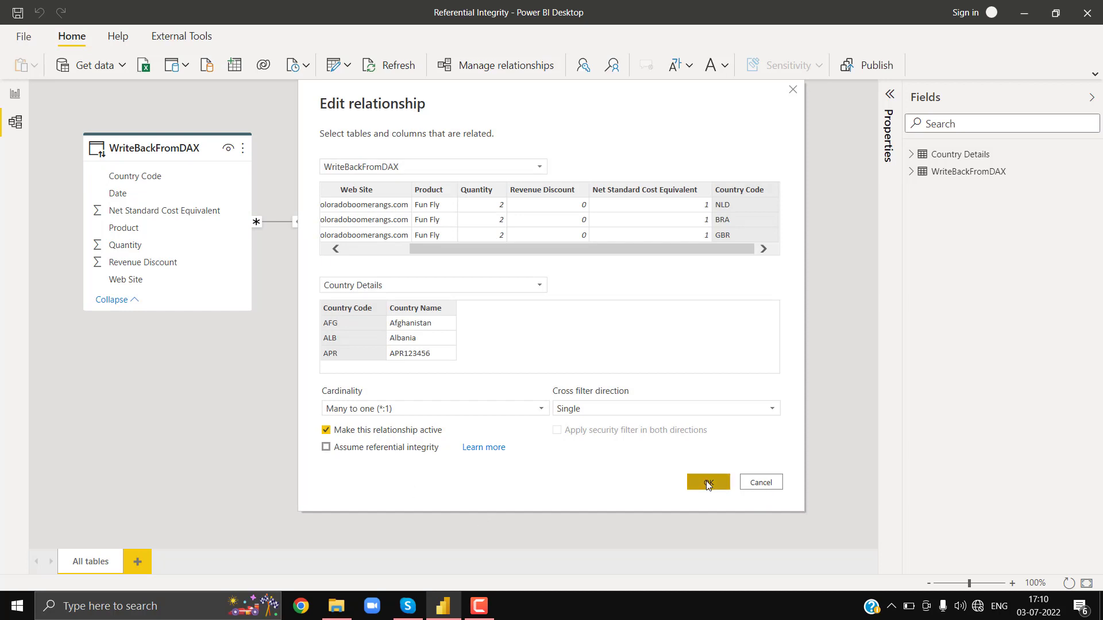
{"action": "left_click", "coordinate": [707, 482]}
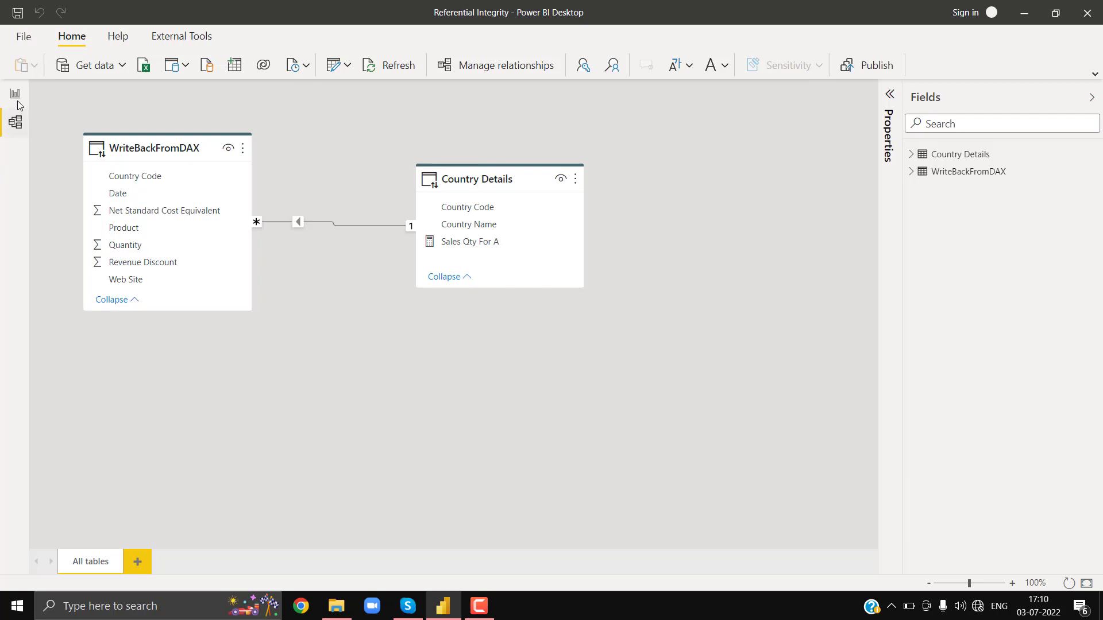
{"action": "left_click", "coordinate": [187, 561]}
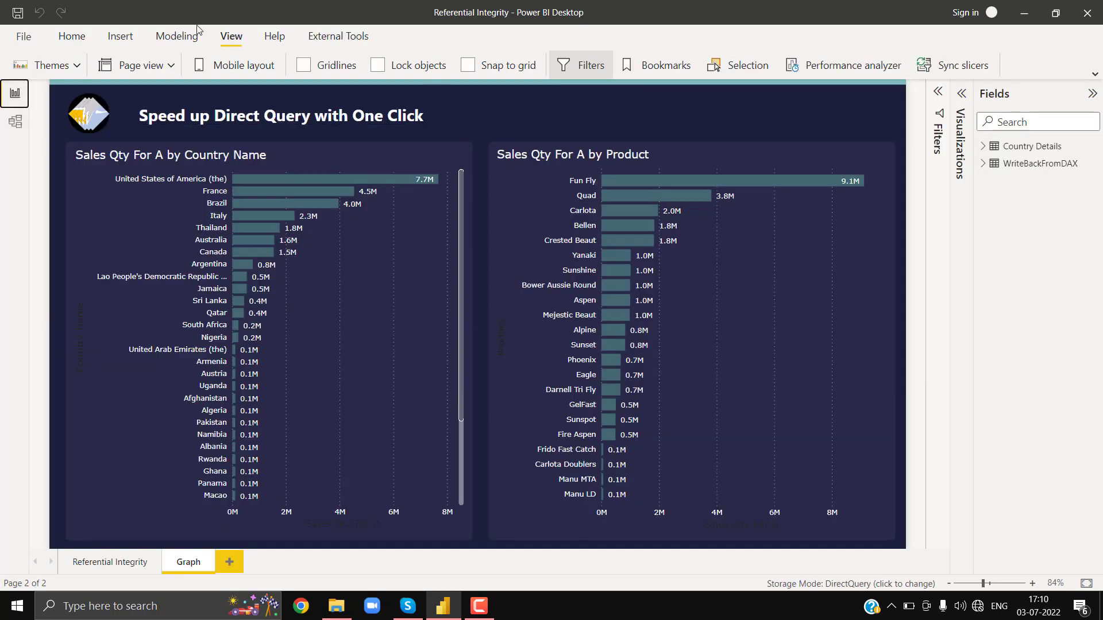
Reopen the Performance analyzer pane for the Graph page with recording running
{"action": "left_click", "coordinate": [338, 35]}
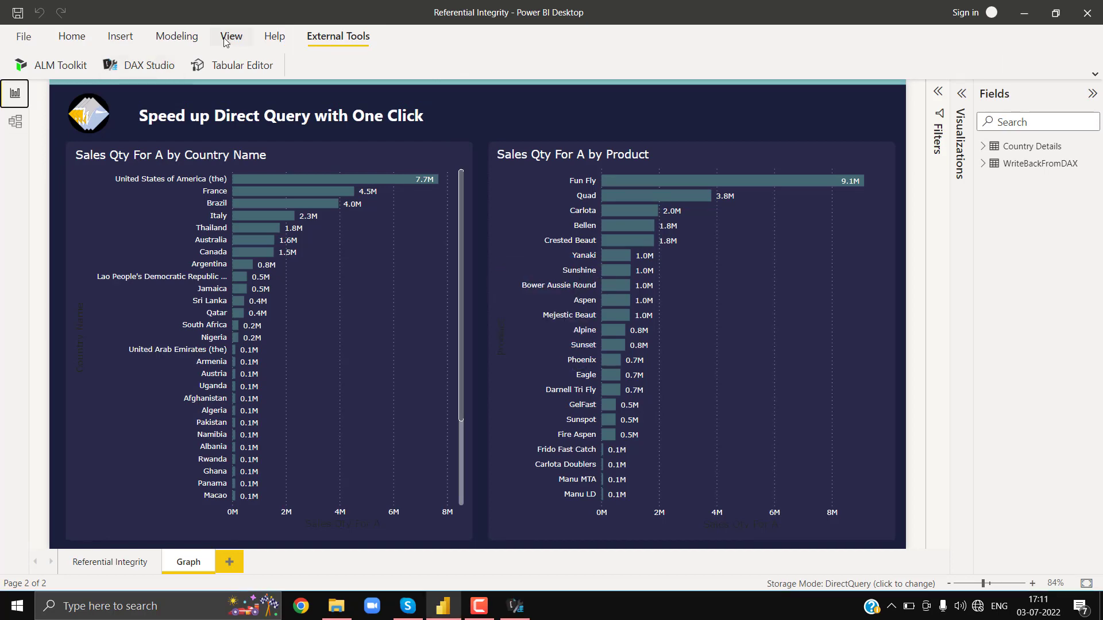
{"action": "left_click", "coordinate": [231, 36]}
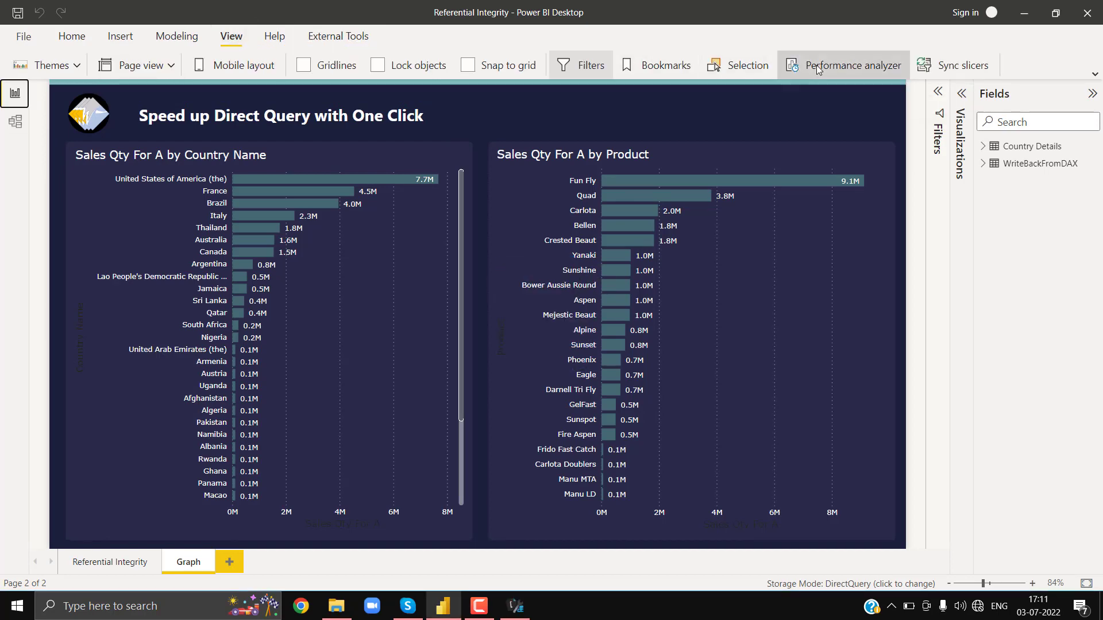
{"action": "left_click", "coordinate": [843, 65]}
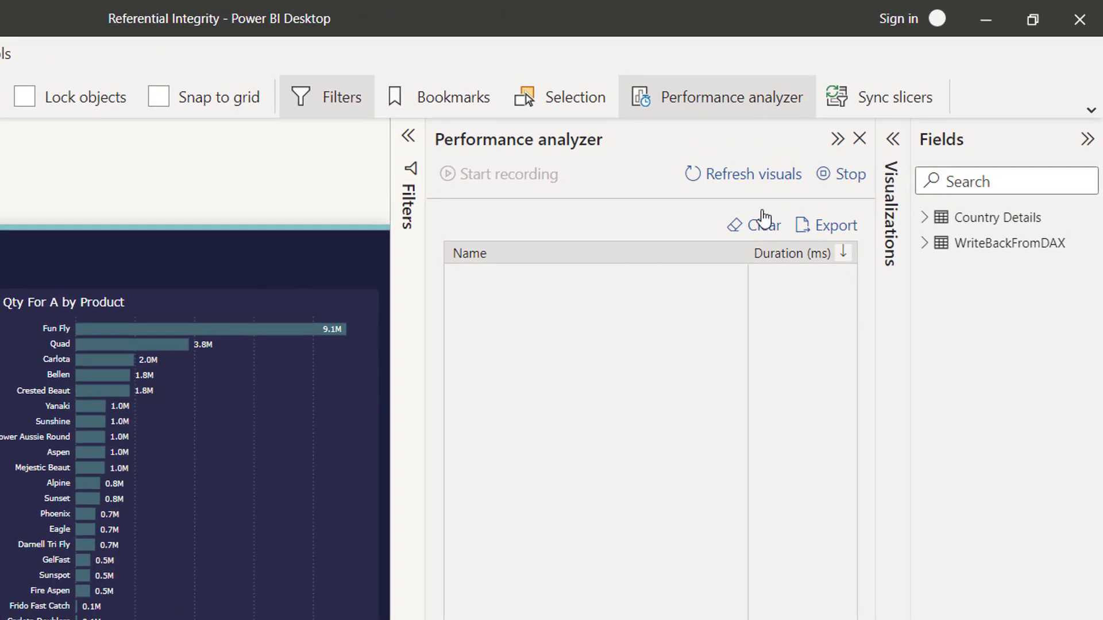
Refresh visuals (about 22 s each) and copy the Sales Qty For A by Country Name query into DAX Studio
{"action": "left_click", "coordinate": [742, 173]}
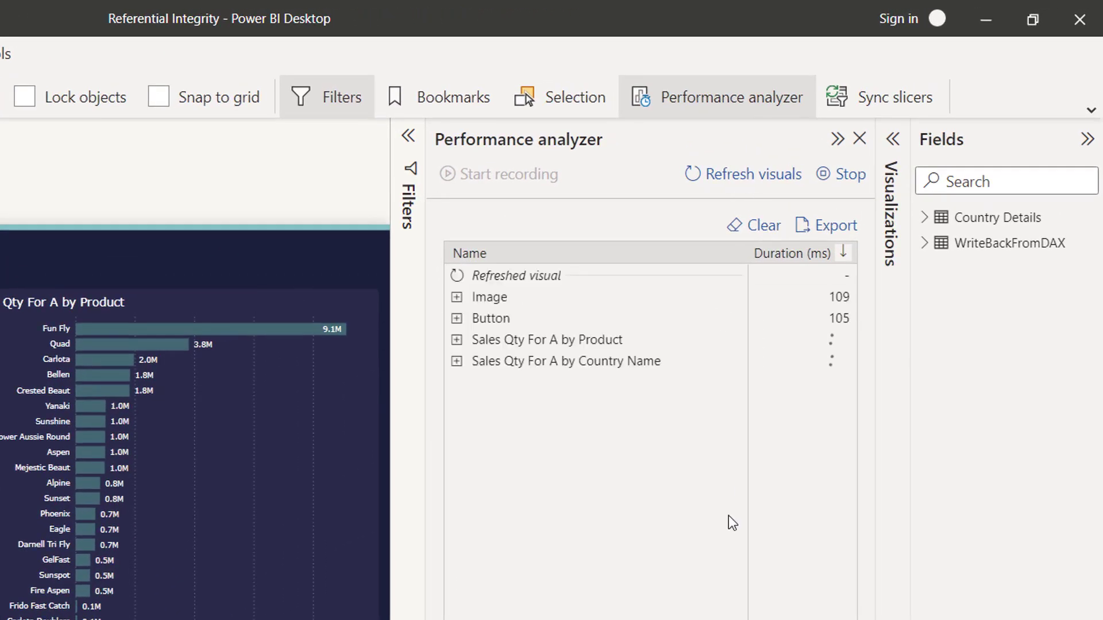
{"action": "left_click", "coordinate": [741, 173]}
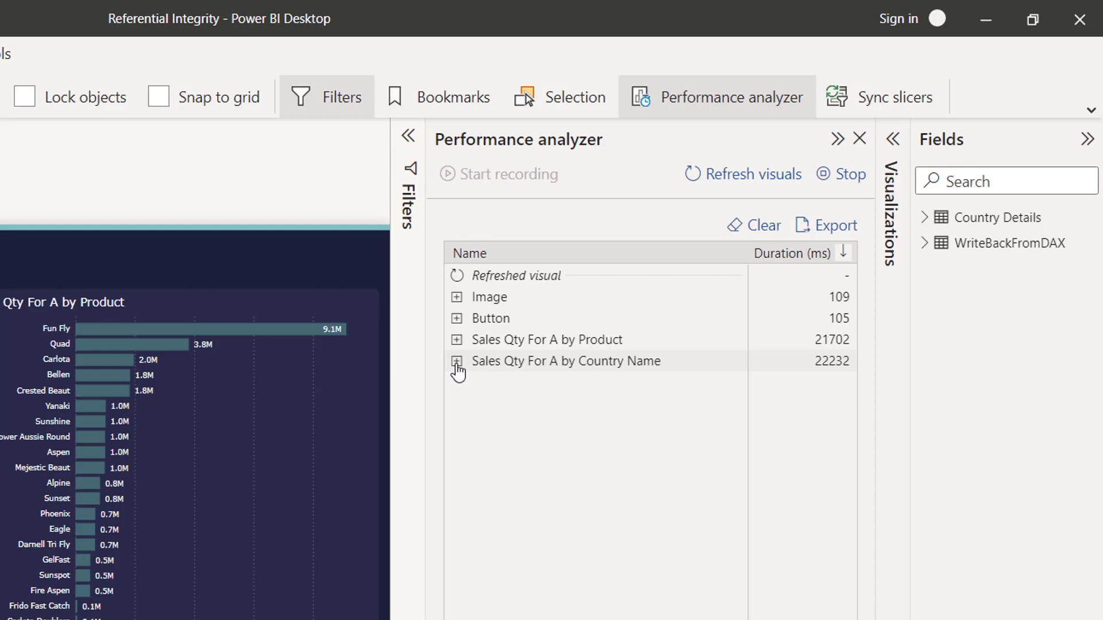
{"action": "left_click", "coordinate": [457, 361]}
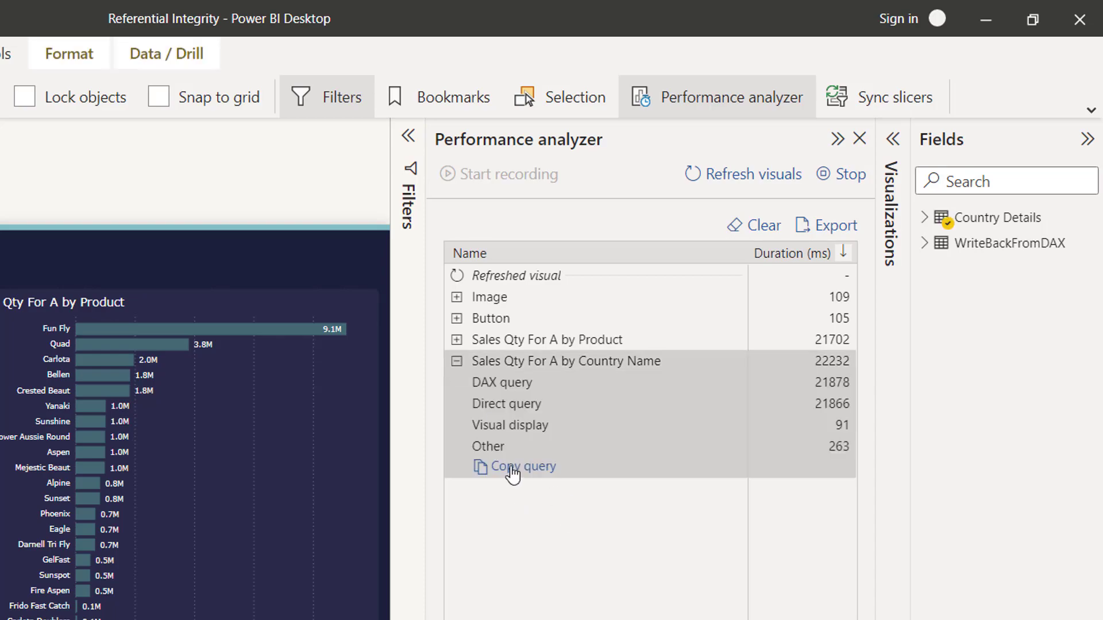
{"action": "key", "text": "alt+tab"}
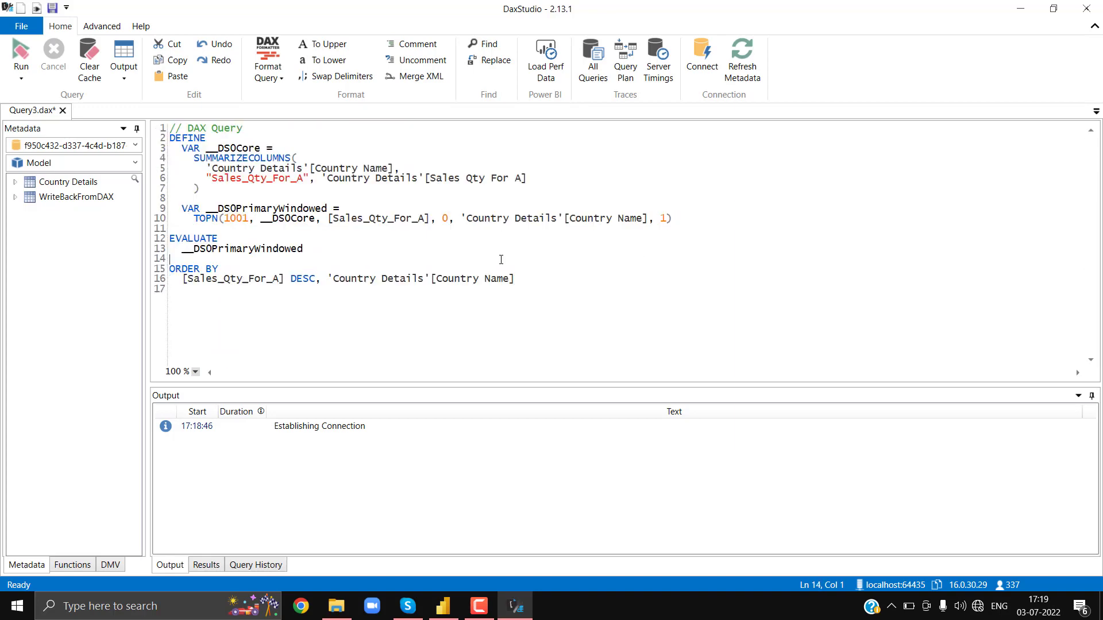
Run the pasted query with Server Timings traced, showing about 13 seconds in one SQL query
{"action": "left_click", "coordinate": [657, 58]}
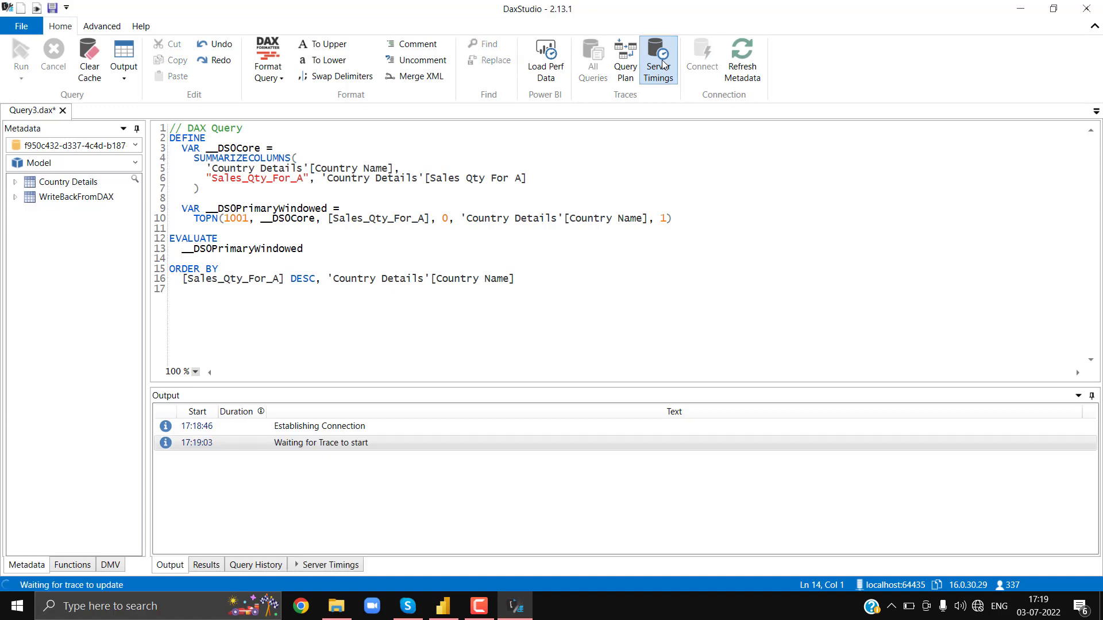
{"action": "left_click", "coordinate": [20, 57]}
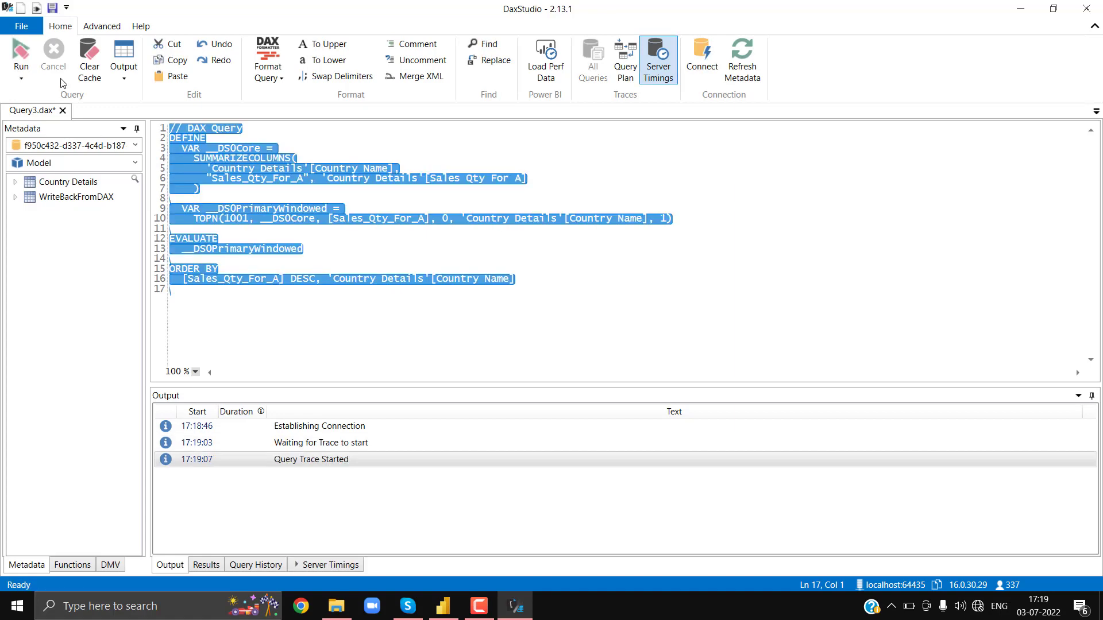
{"action": "left_click", "coordinate": [21, 56]}
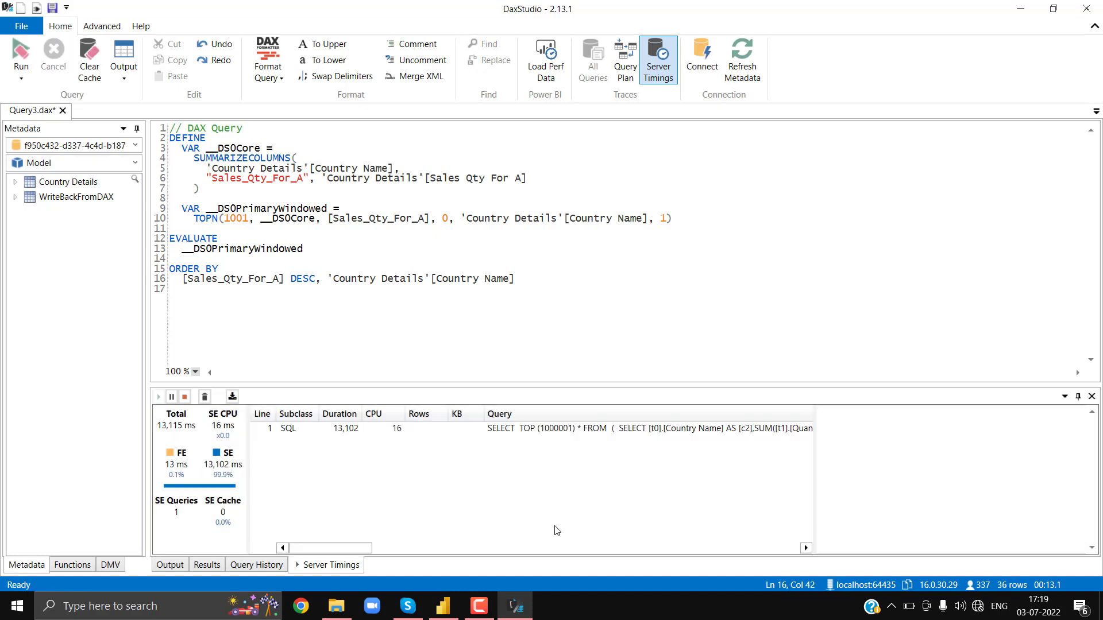
{"action": "mouse_move", "coordinate": [517, 439]}
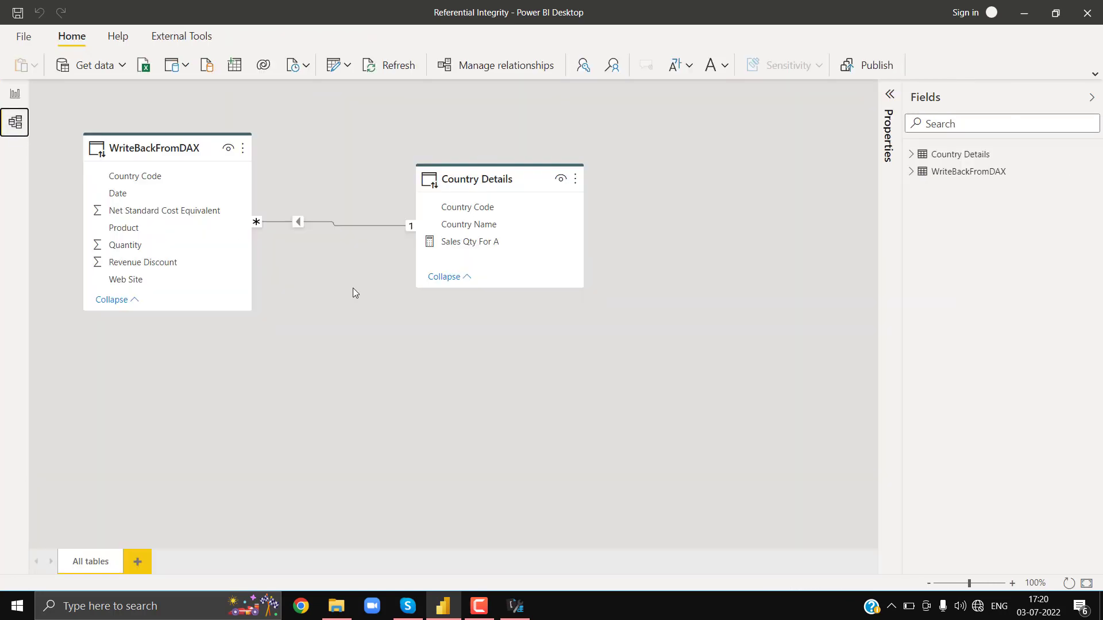
Re-enable Assume referential integrity on the relationship and switch back to DAX Studio
{"action": "left_click", "coordinate": [300, 224]}
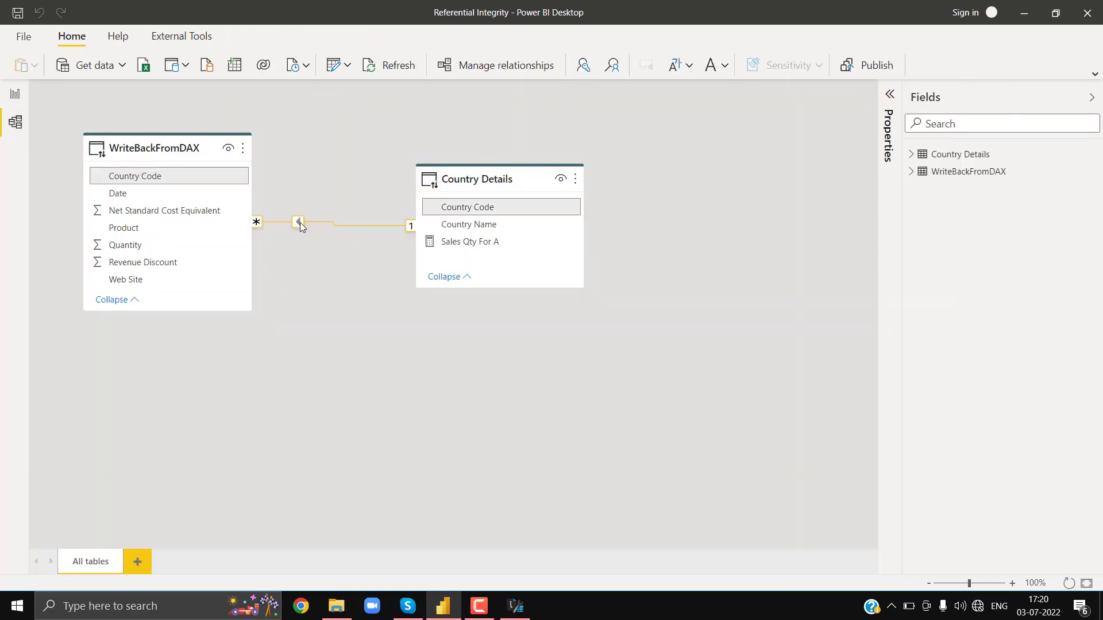
{"action": "double_click", "coordinate": [298, 224]}
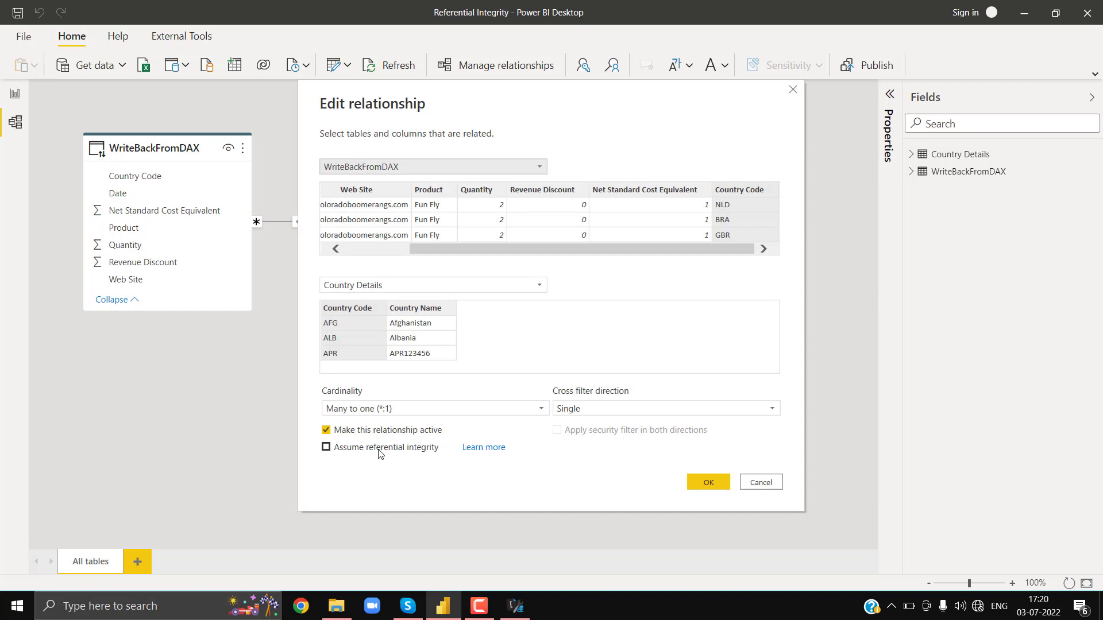
{"action": "left_click", "coordinate": [325, 446]}
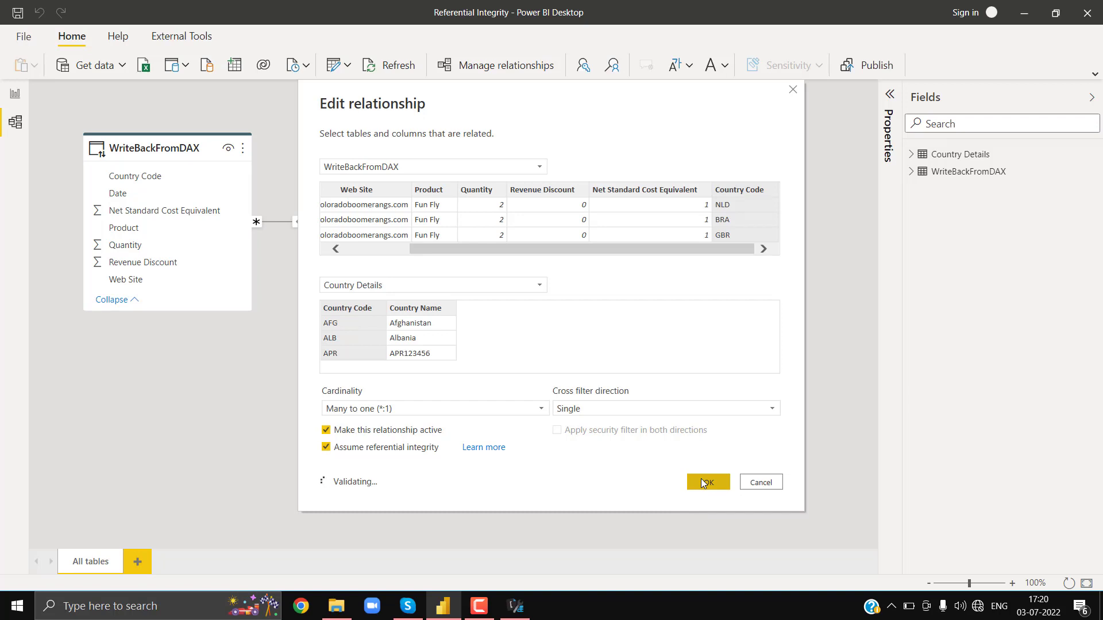
{"action": "left_click", "coordinate": [707, 482]}
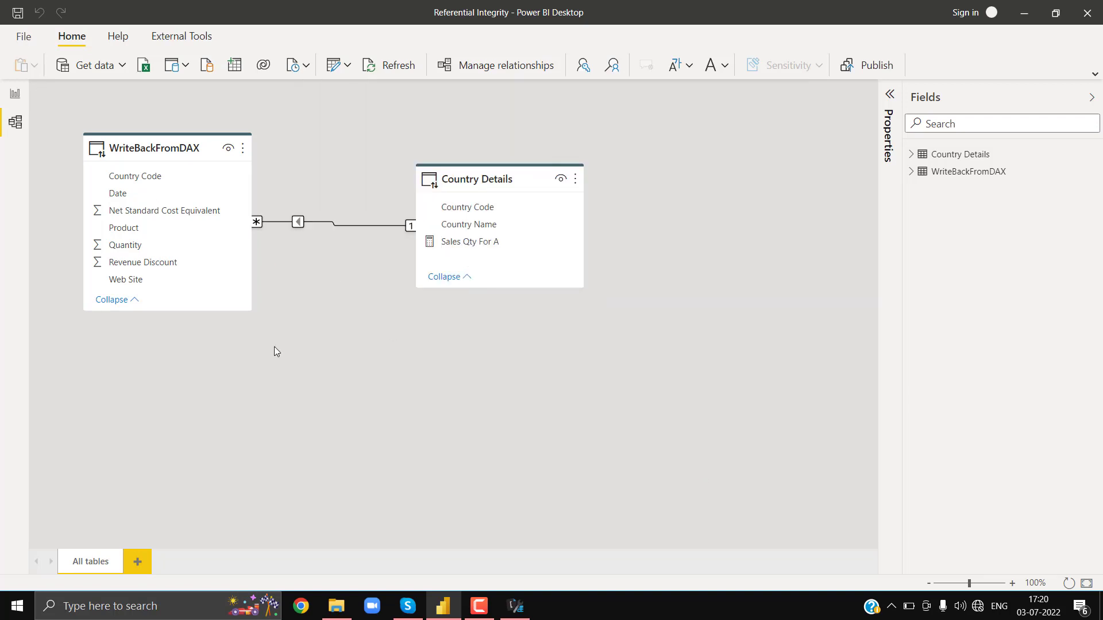
{"action": "key", "text": "alt+tab"}
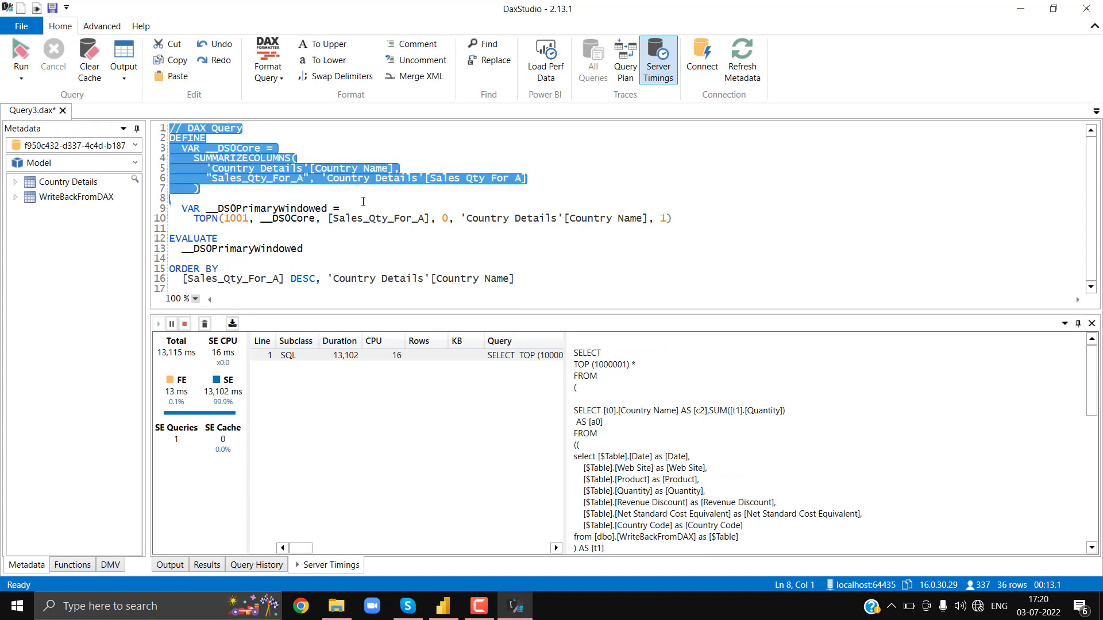
Rerun the query, showing about 1.5 seconds and an INNER JOIN in the generated SQL
{"action": "key", "text": "ctrl+a"}
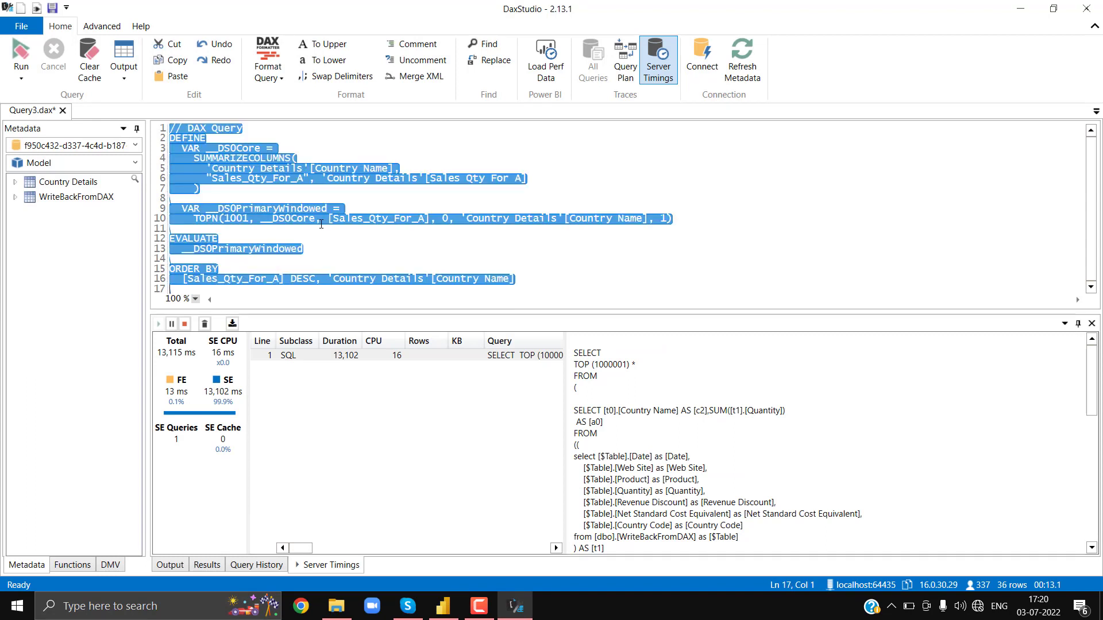
{"action": "left_click", "coordinate": [21, 58]}
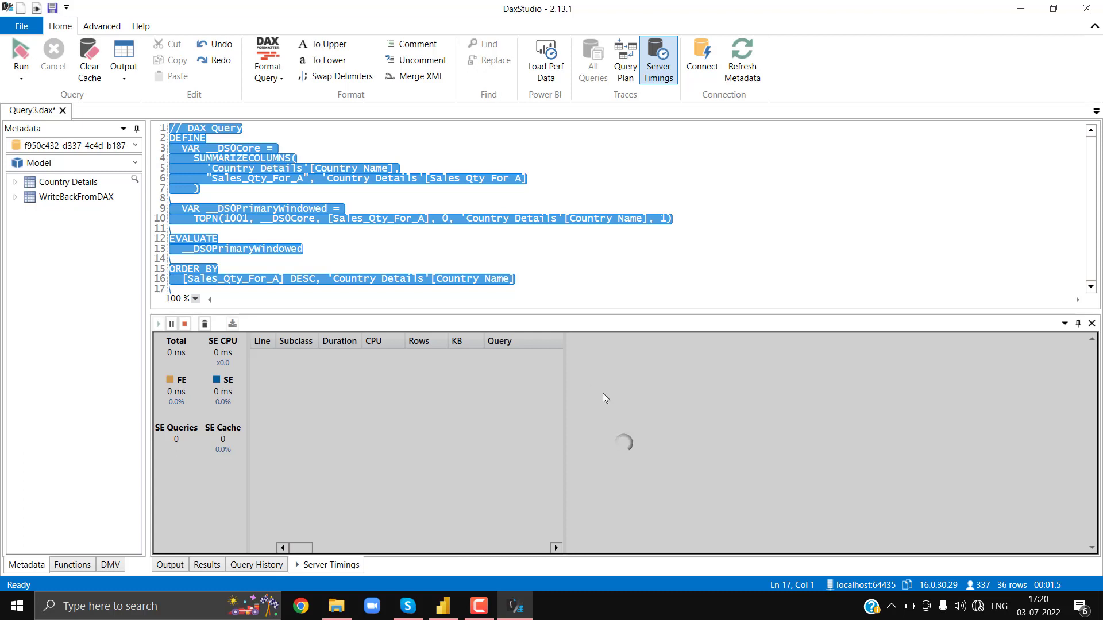
{"action": "left_click", "coordinate": [19, 56]}
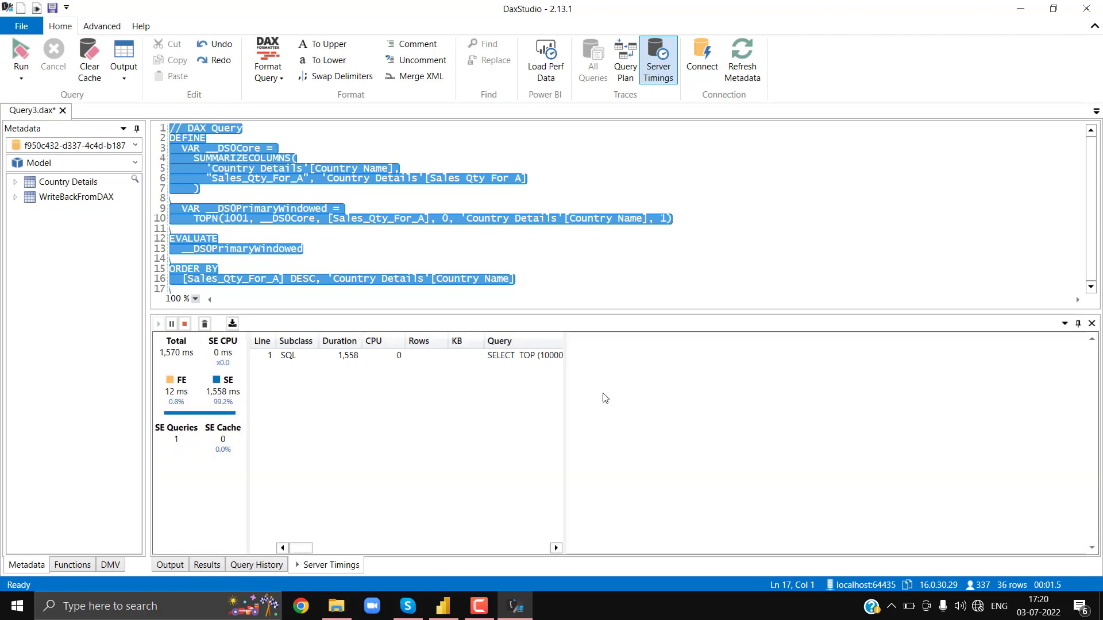
{"action": "left_click", "coordinate": [499, 355]}
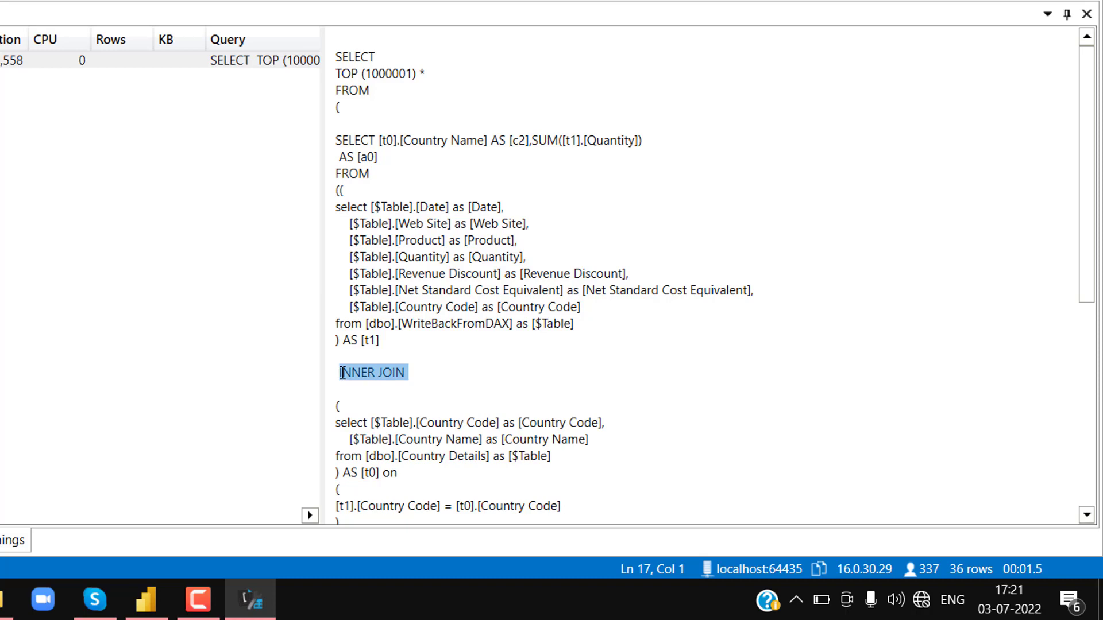
{"action": "mouse_move", "coordinate": [579, 352]}
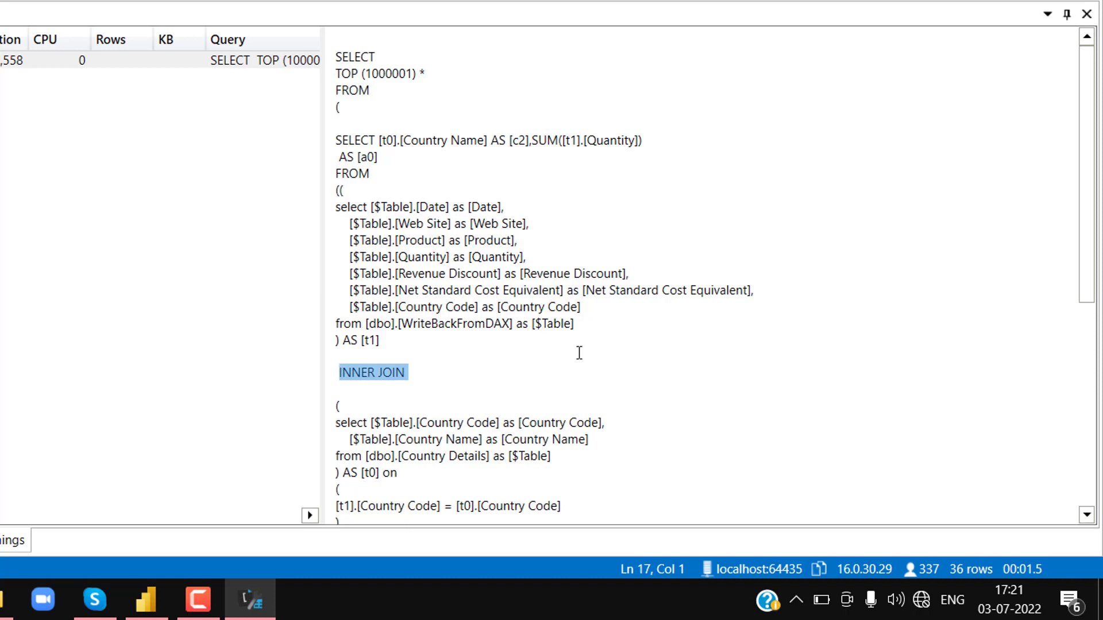